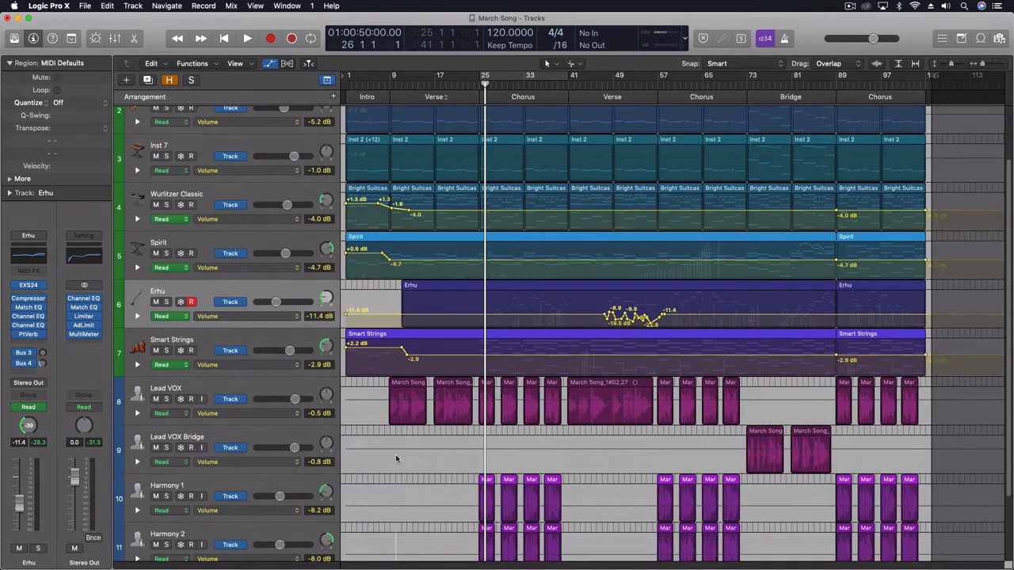
pyautogui.moveTo(528, 273)
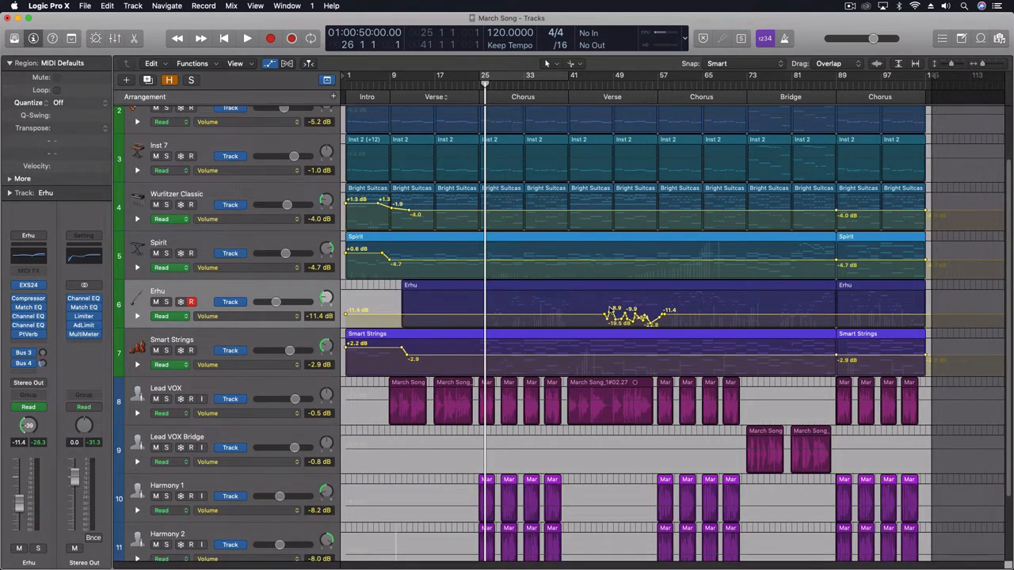
pyautogui.moveTo(468, 322)
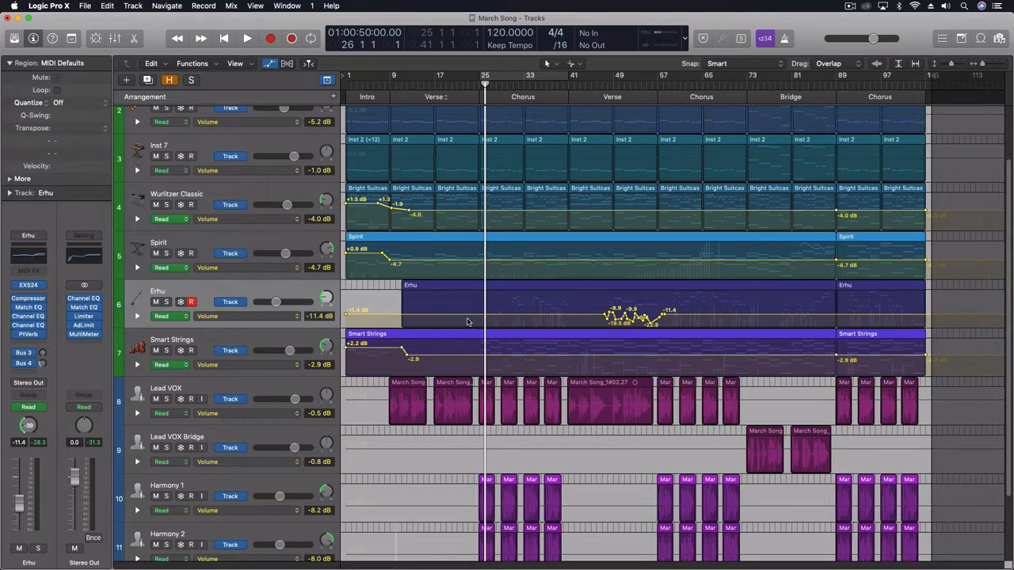
pyautogui.moveTo(513, 322)
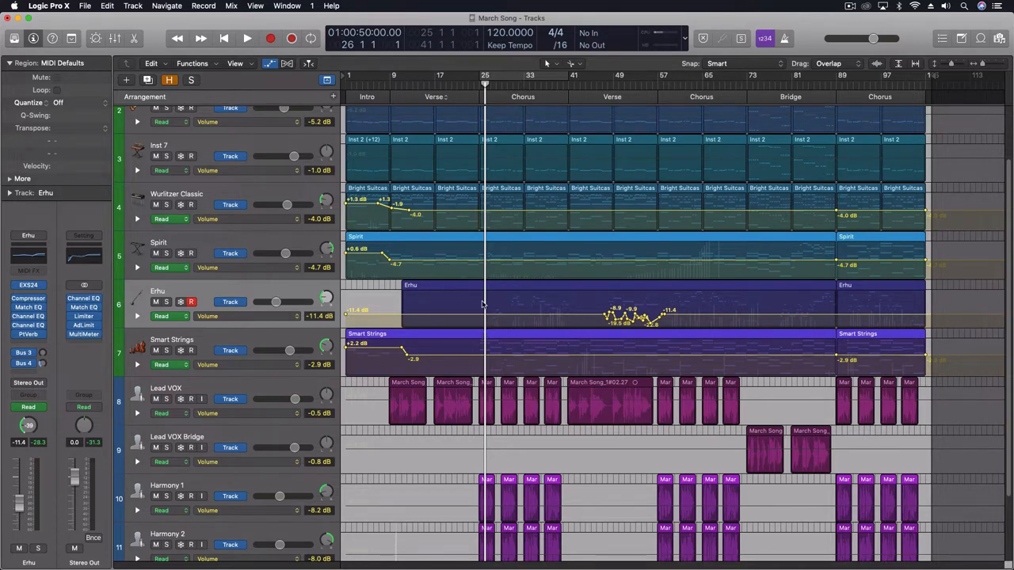
pyautogui.moveTo(505, 309)
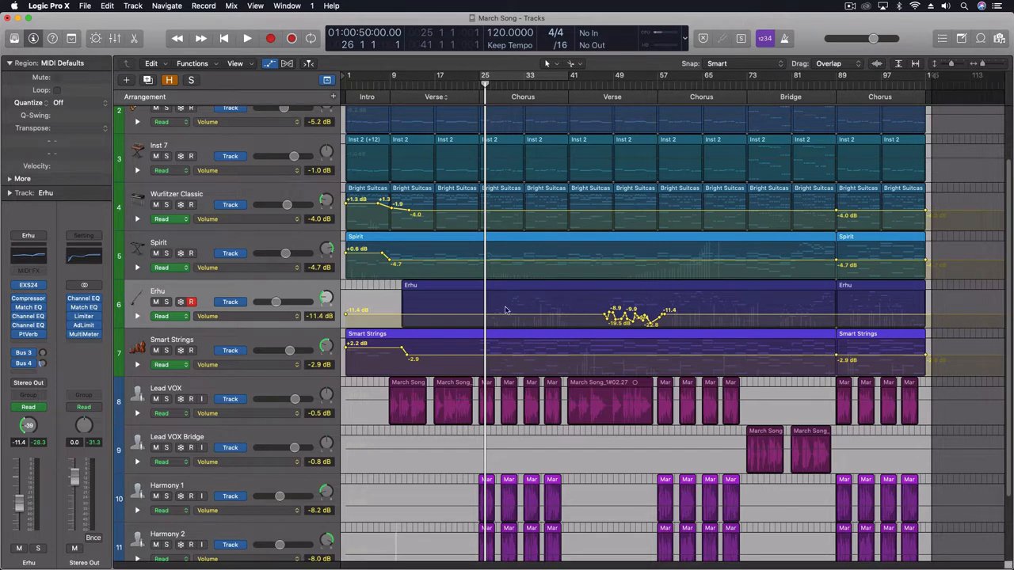
pyautogui.moveTo(475, 335)
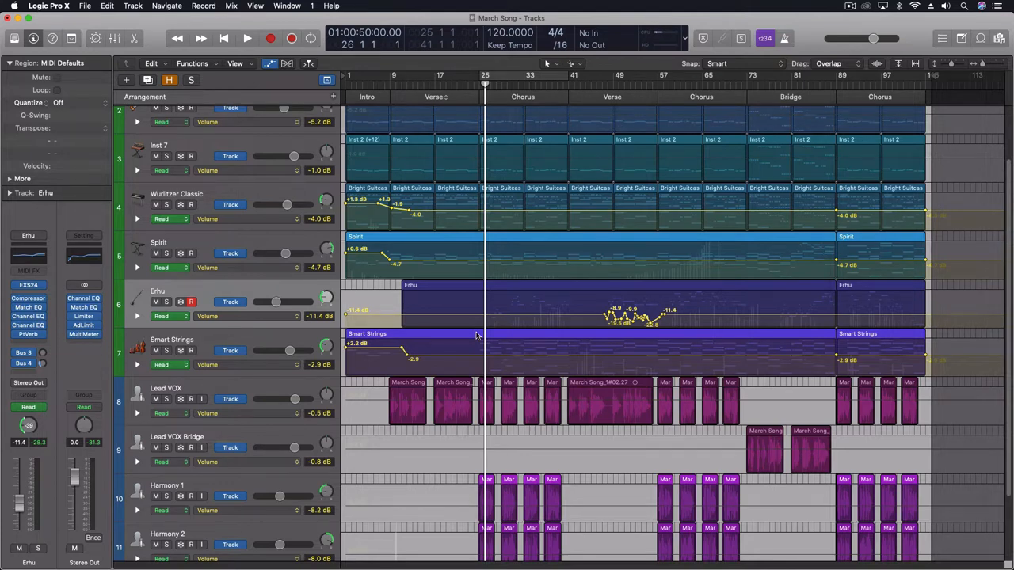
# Step: Play back the Erhu volume automation, riding the Erhu volume down twice during playback
pyautogui.click(246, 38)
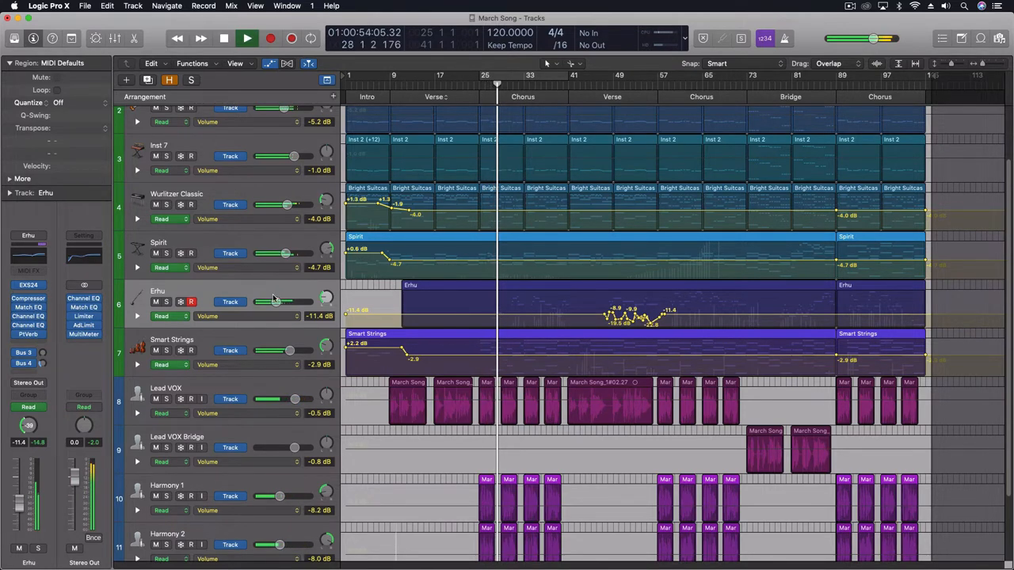
pyautogui.click(179, 302)
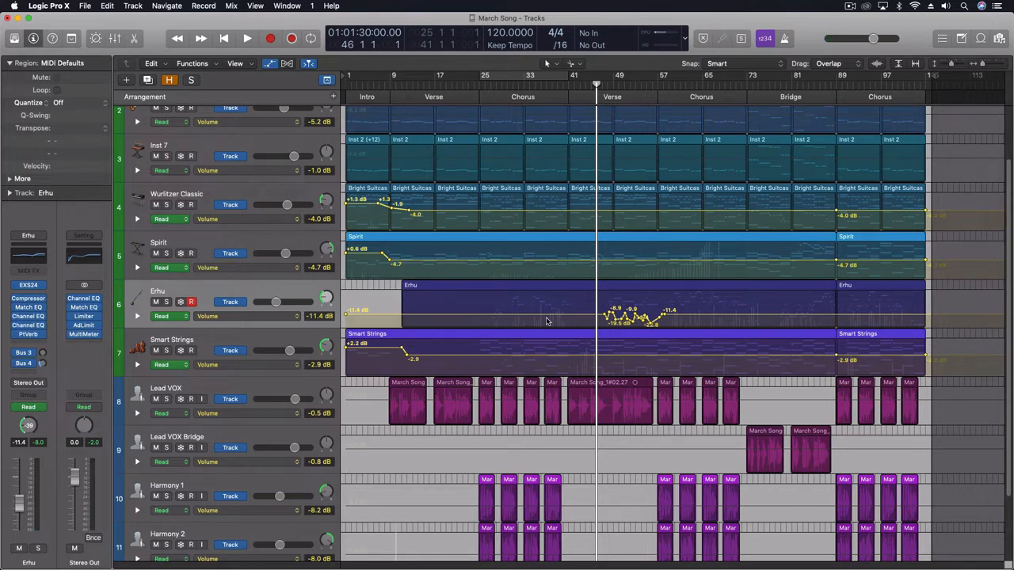
pyautogui.click(246, 38)
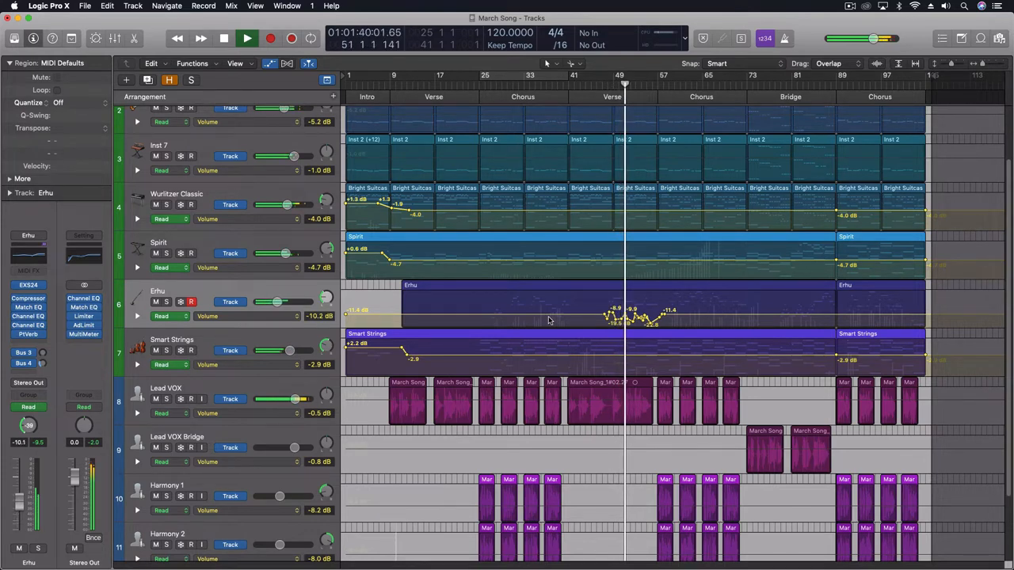
pyautogui.moveTo(277, 302); pyautogui.dragTo(263, 301)
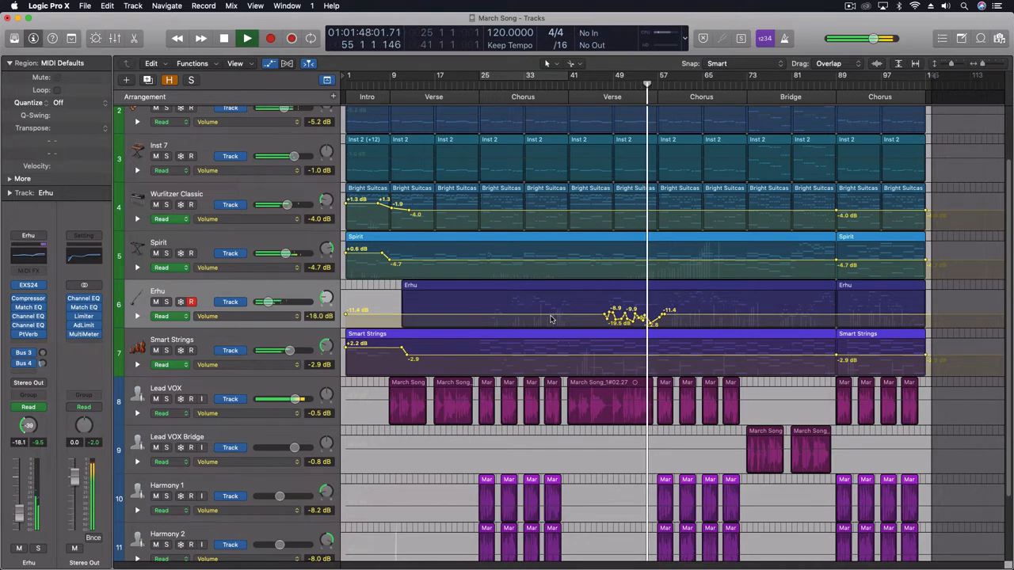
pyautogui.moveTo(273, 303); pyautogui.dragTo(261, 302)
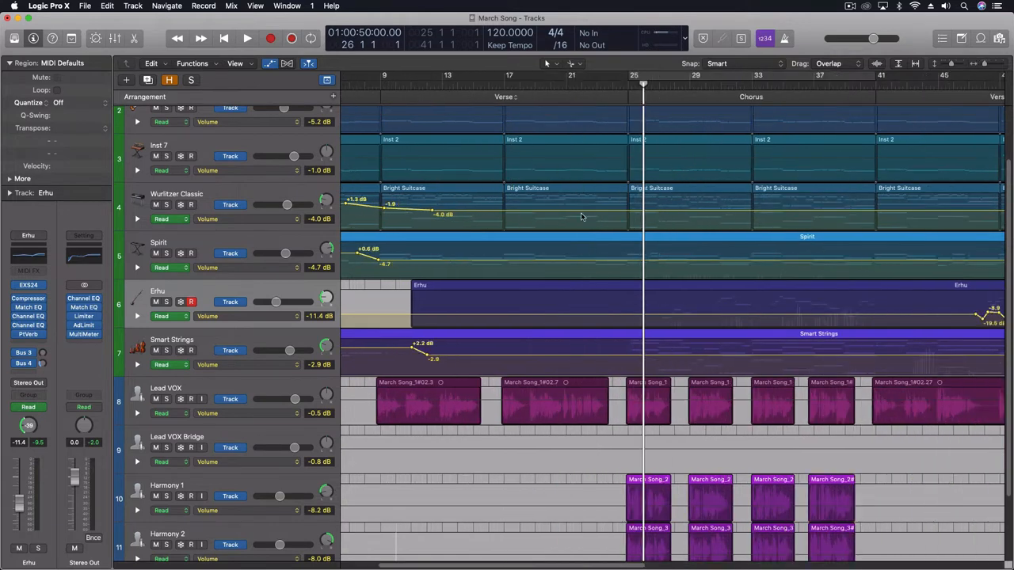
# Step: Zoom in vertically and horizontally until the Erhu track and chorus bars are large
pyautogui.scroll(-3)
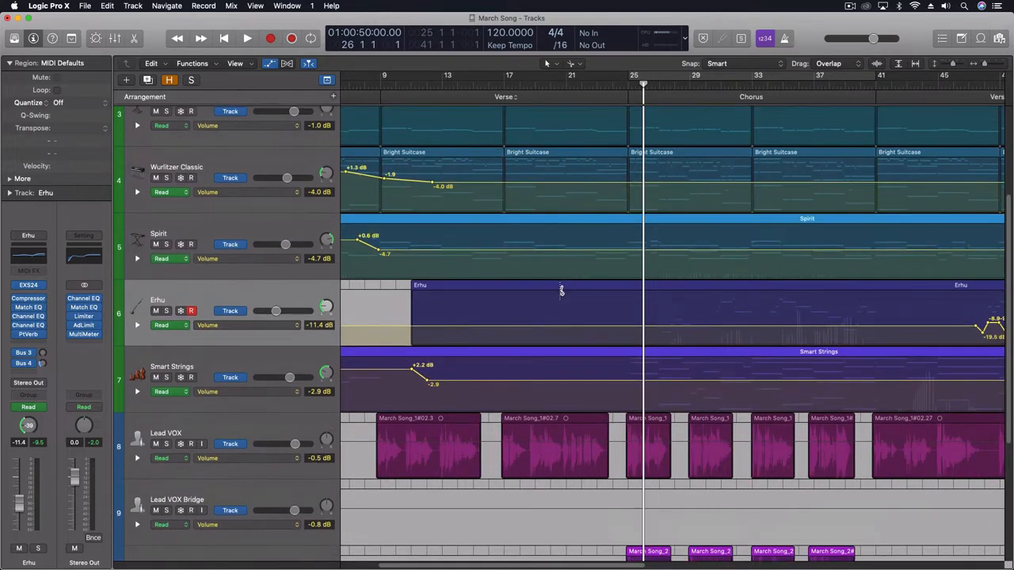
pyautogui.scroll(-3)
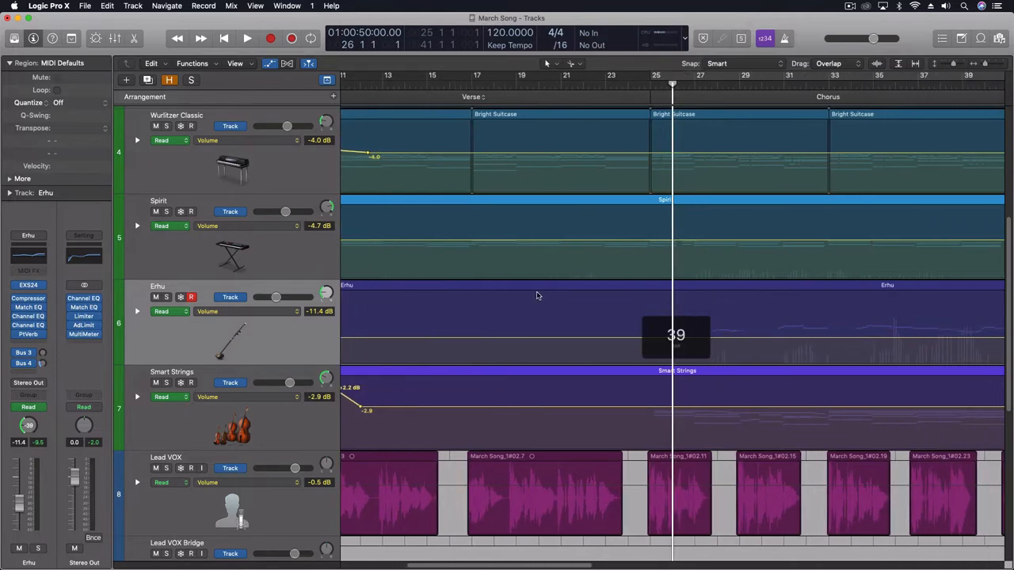
pyautogui.hscroll(3)
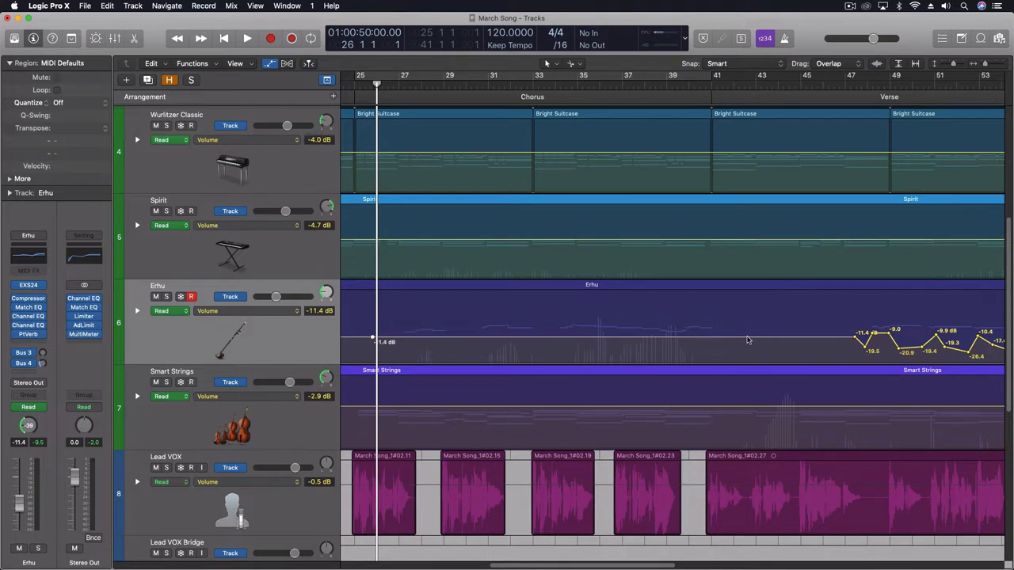
# Step: Add rising and falling Erhu volume points through the chorus, dipping between about -5 and -24 dB
pyautogui.click(731, 337)
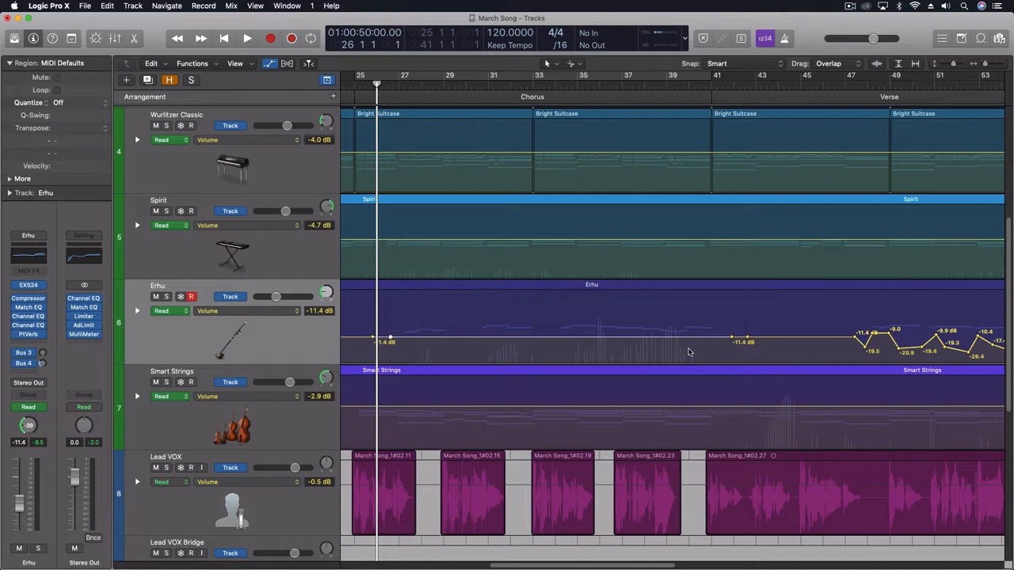
pyautogui.moveTo(485, 347)
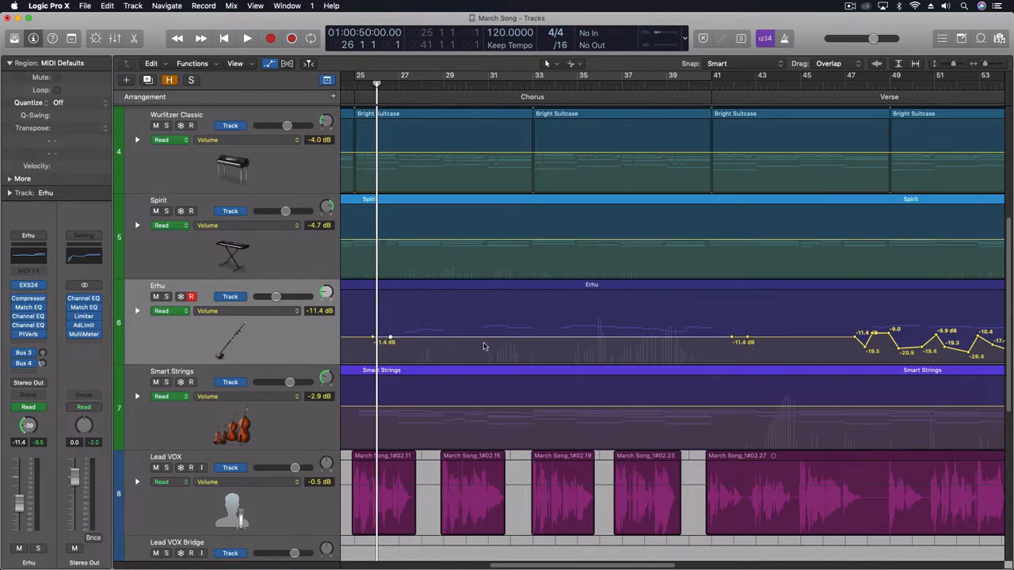
pyautogui.moveTo(424, 341)
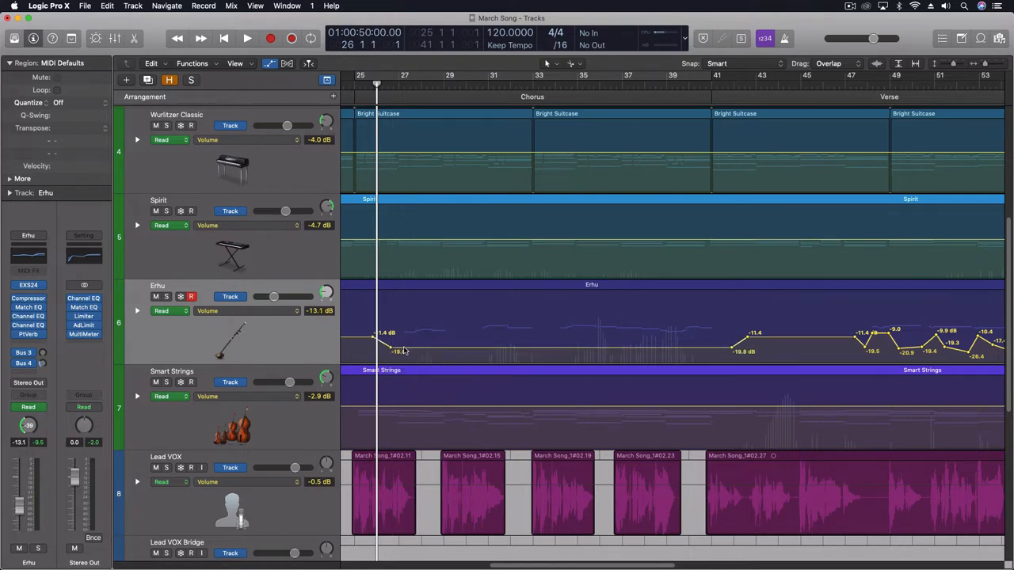
pyautogui.moveTo(418, 351)
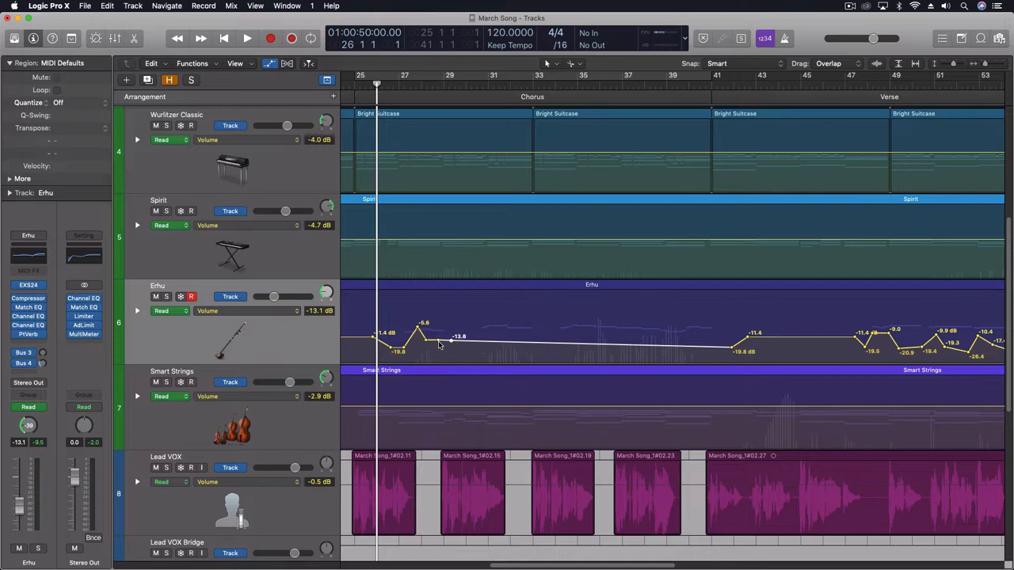
pyautogui.moveTo(450, 342); pyautogui.dragTo(450, 357)
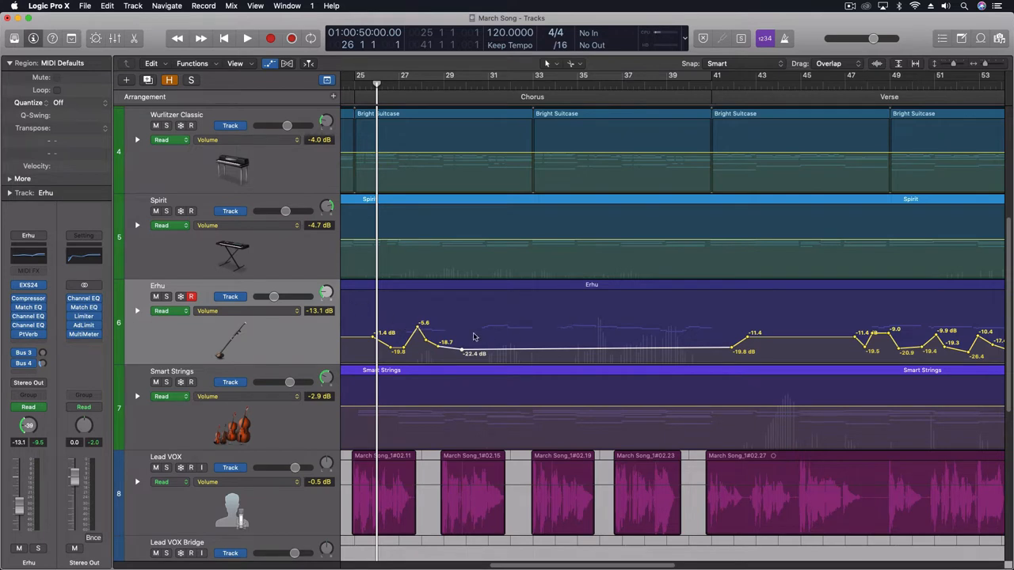
pyautogui.moveTo(481, 353)
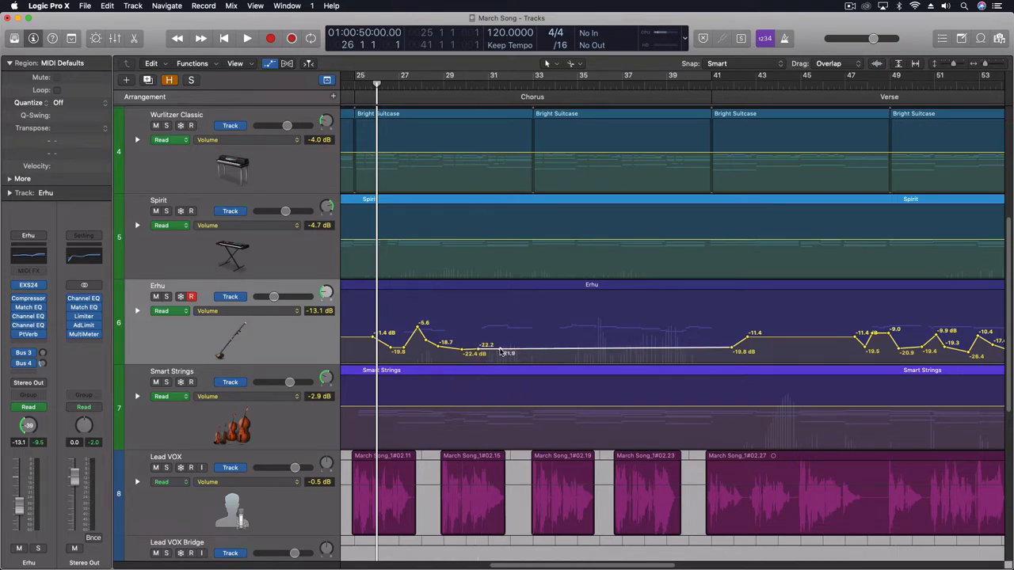
pyautogui.moveTo(475, 352); pyautogui.dragTo(498, 327)
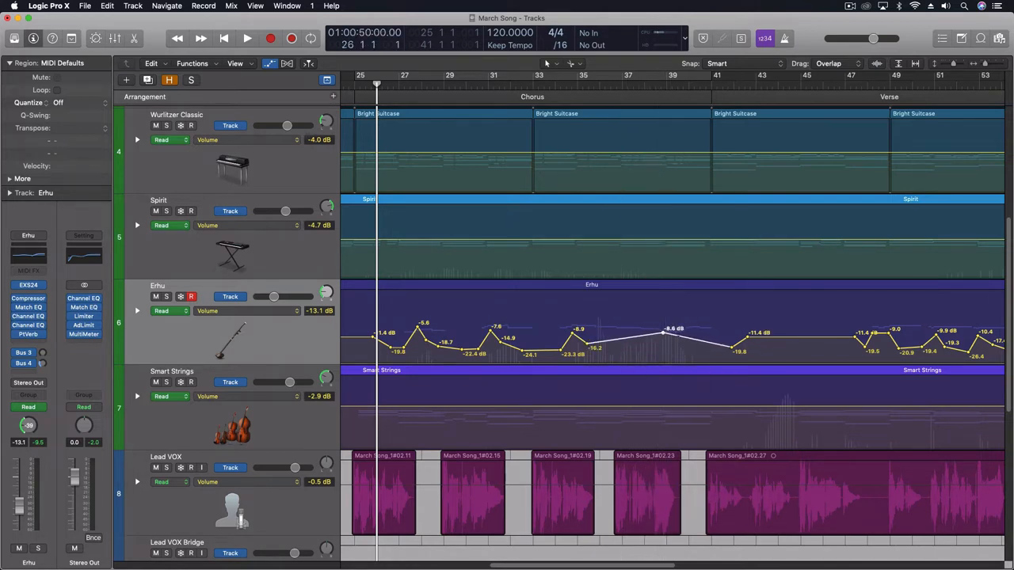
pyautogui.moveTo(673, 328); pyautogui.dragTo(674, 356)
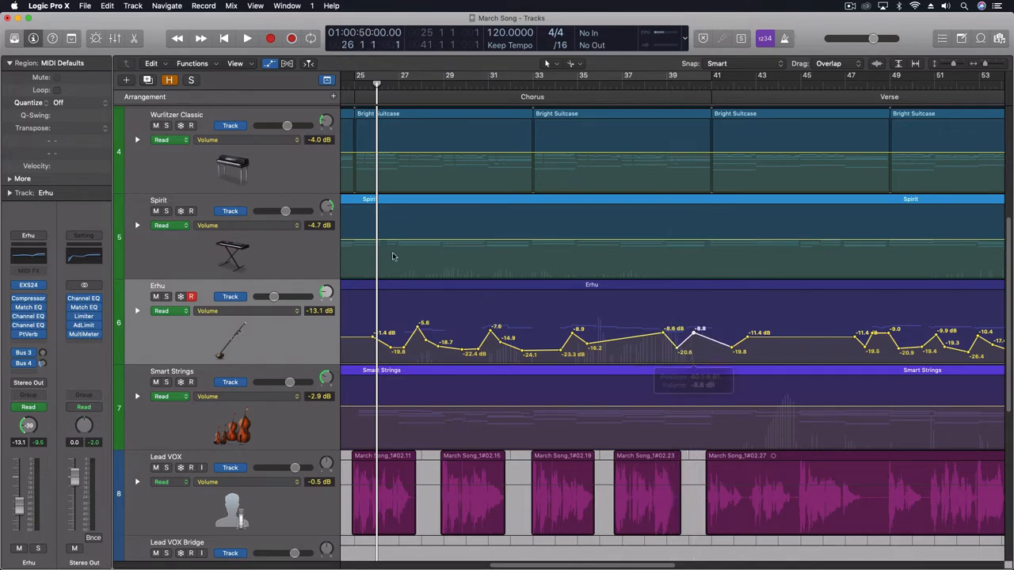
# Step: Play from the chorus, ride the Erhu volume fader live, then stop playback
pyautogui.click(246, 38)
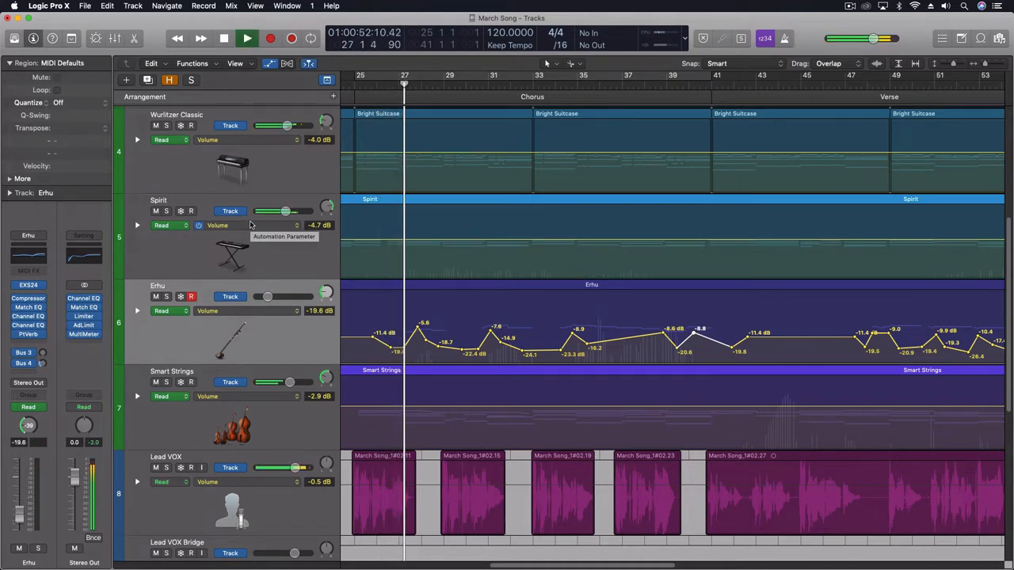
pyautogui.click(247, 38)
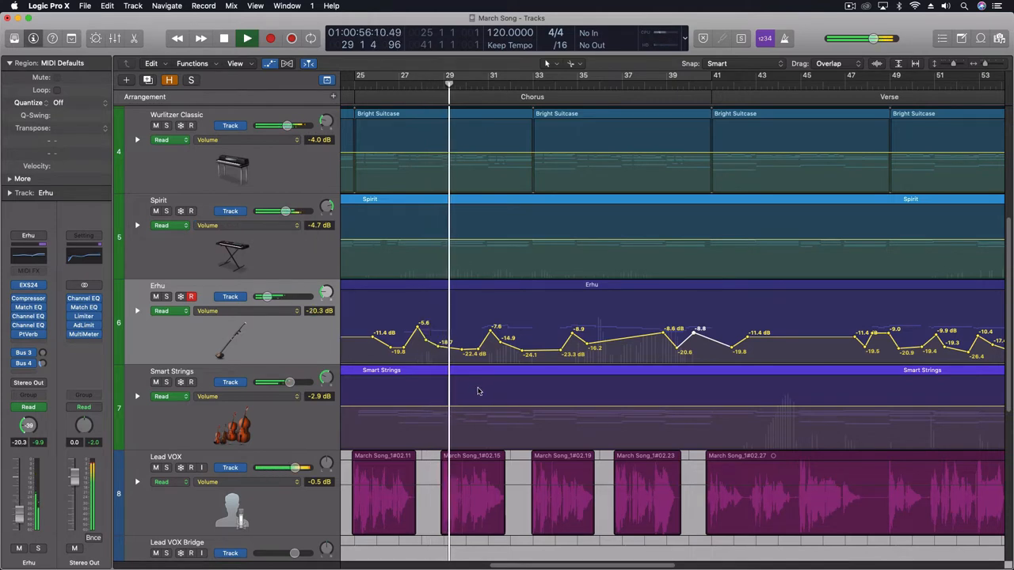
pyautogui.click(247, 38)
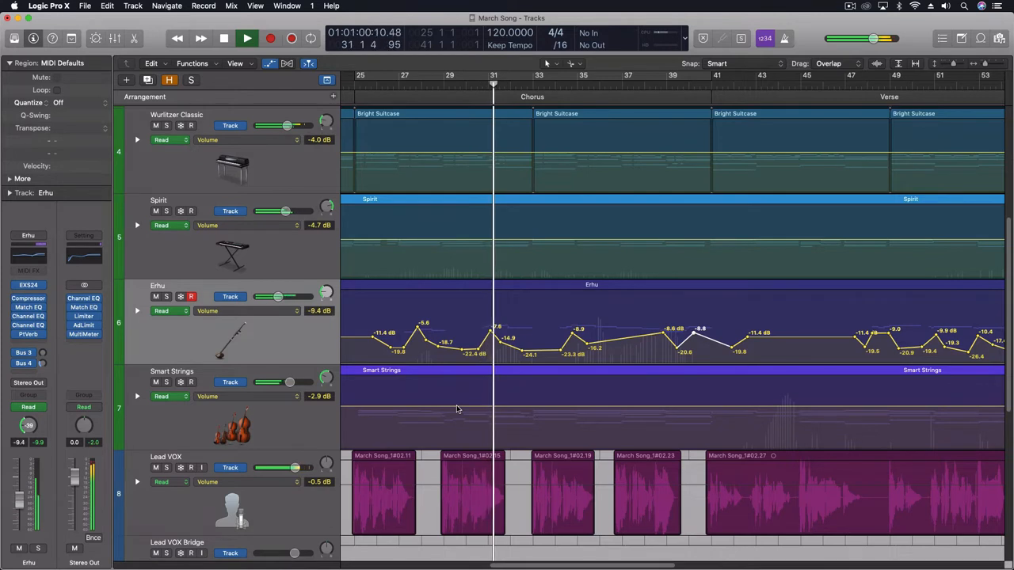
pyautogui.moveTo(278, 296); pyautogui.dragTo(265, 296)
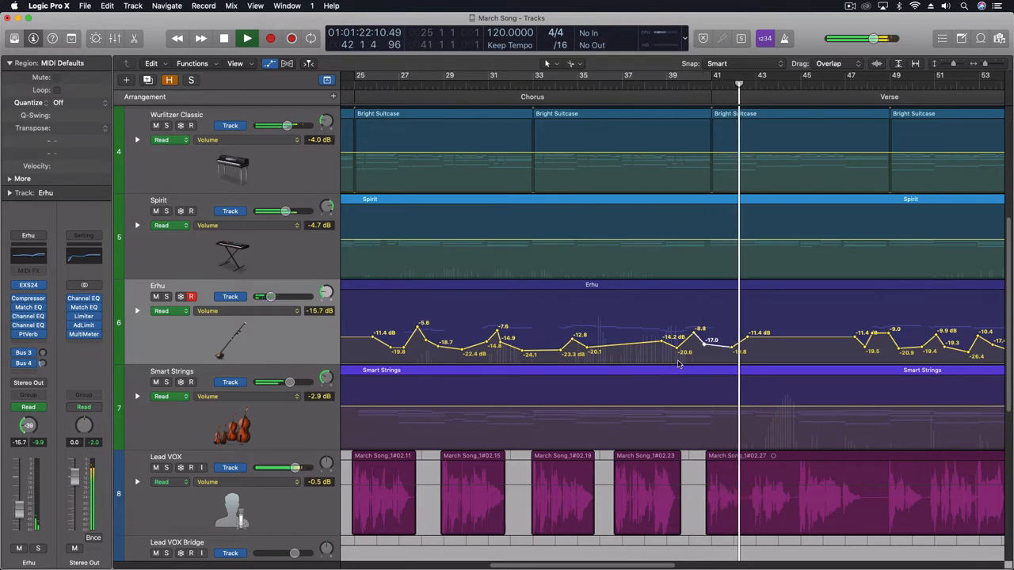
pyautogui.click(247, 38)
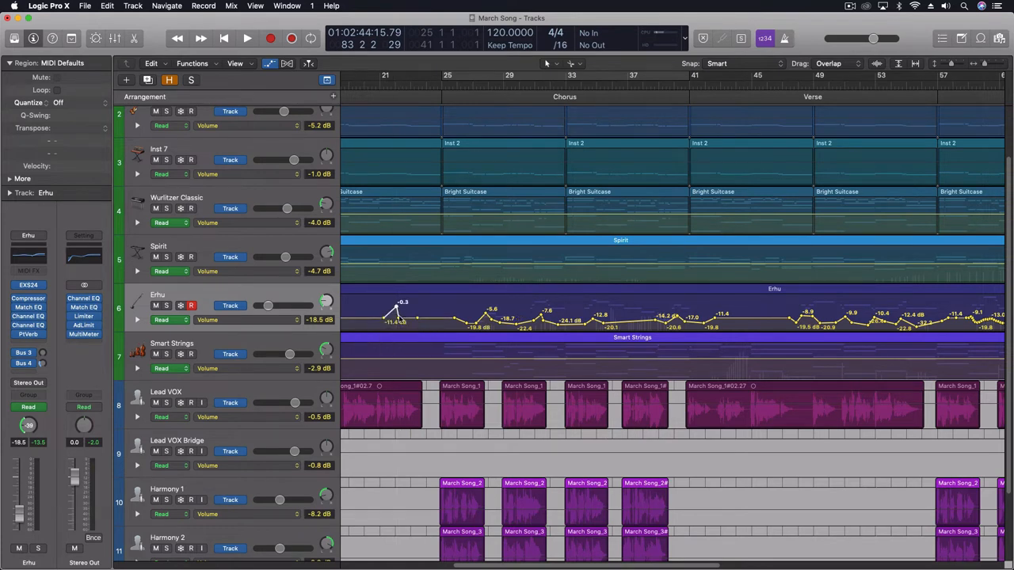
# Step: Use the Pencil tool to draw +1.6 and +0.4 dB Erhu volume peaks around bar 23
pyautogui.click(551, 63)
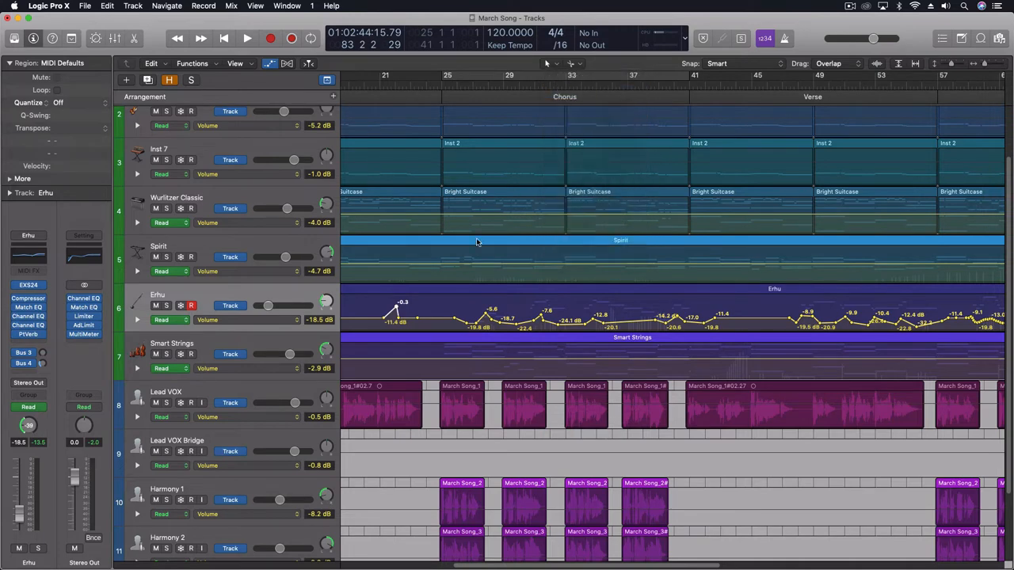
pyautogui.moveTo(394, 311); pyautogui.dragTo(382, 317)
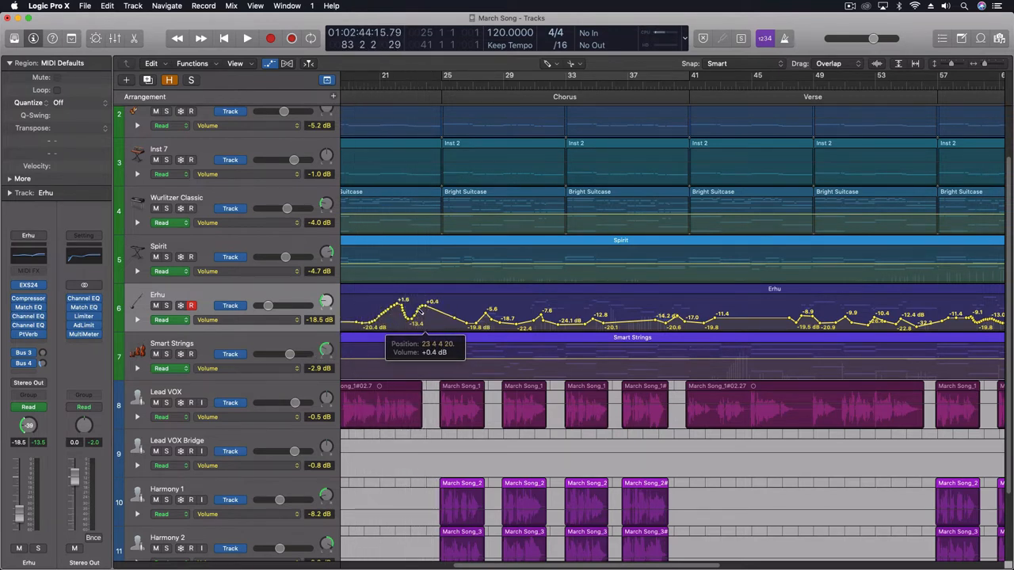
pyautogui.moveTo(788, 325)
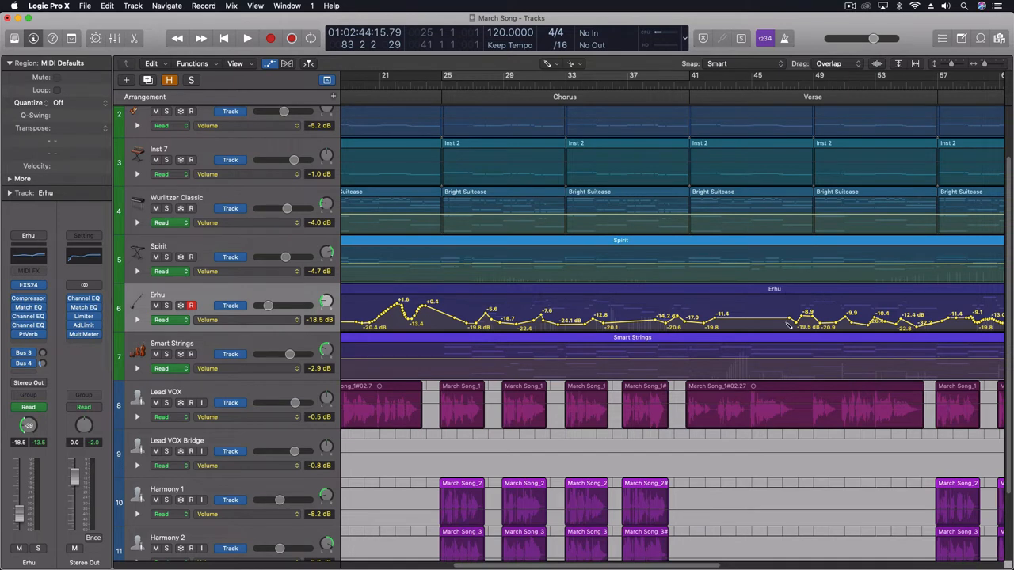
# Step: Open the Left-click Tool menu in the Tracks area to show the editing tools
pyautogui.click(548, 64)
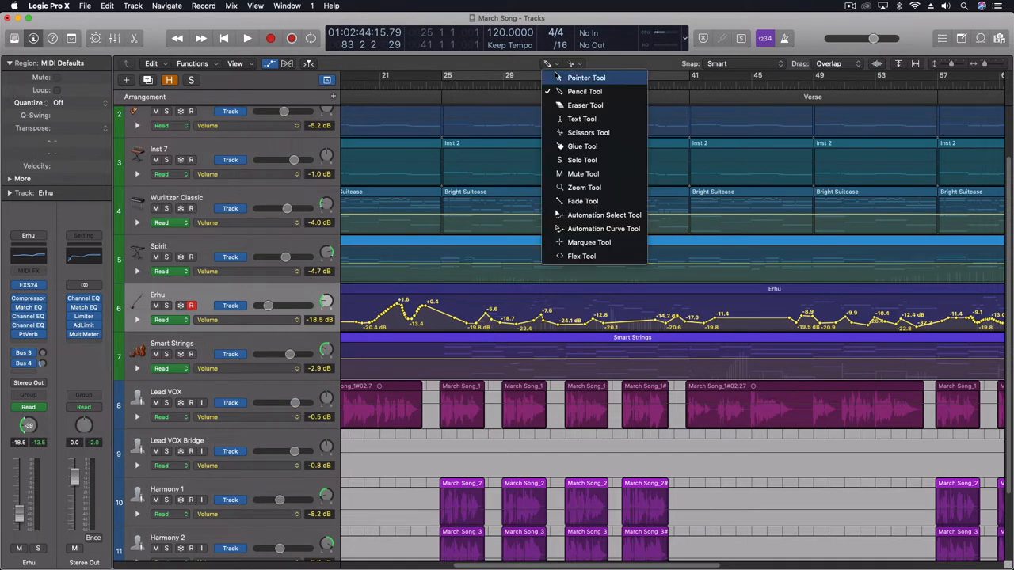
pyautogui.moveTo(583, 174)
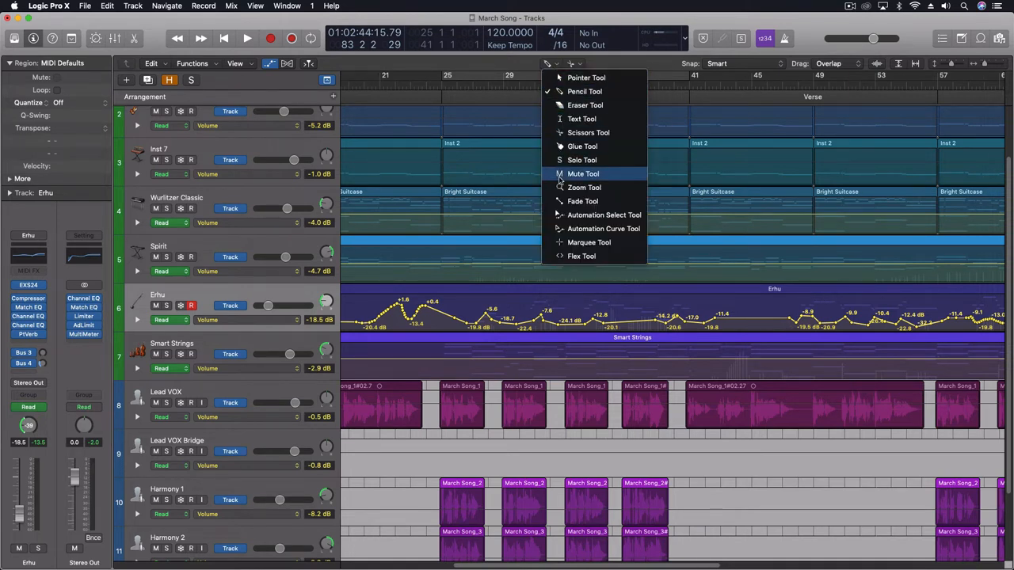
pyautogui.moveTo(604, 215)
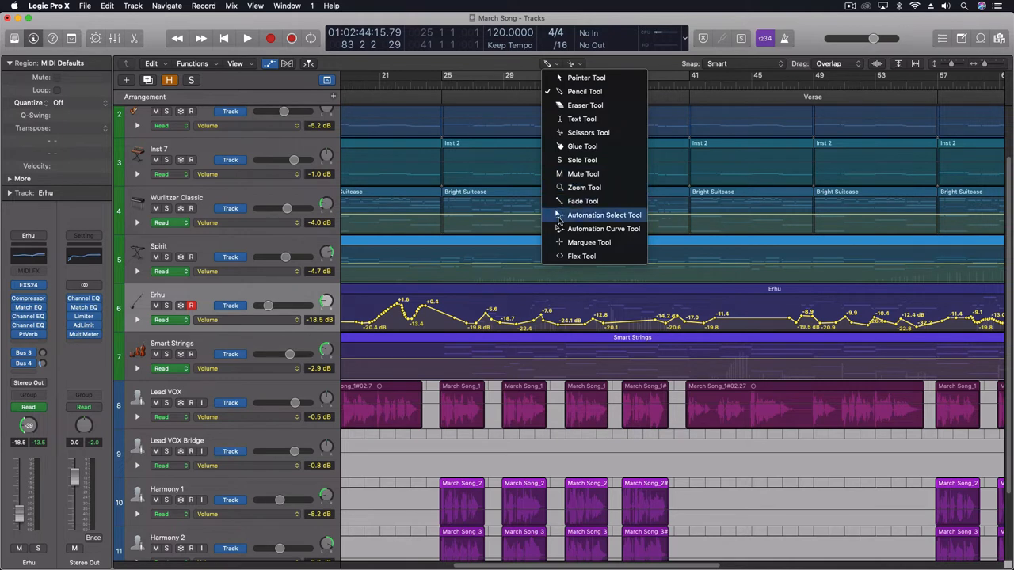
pyautogui.moveTo(563, 221)
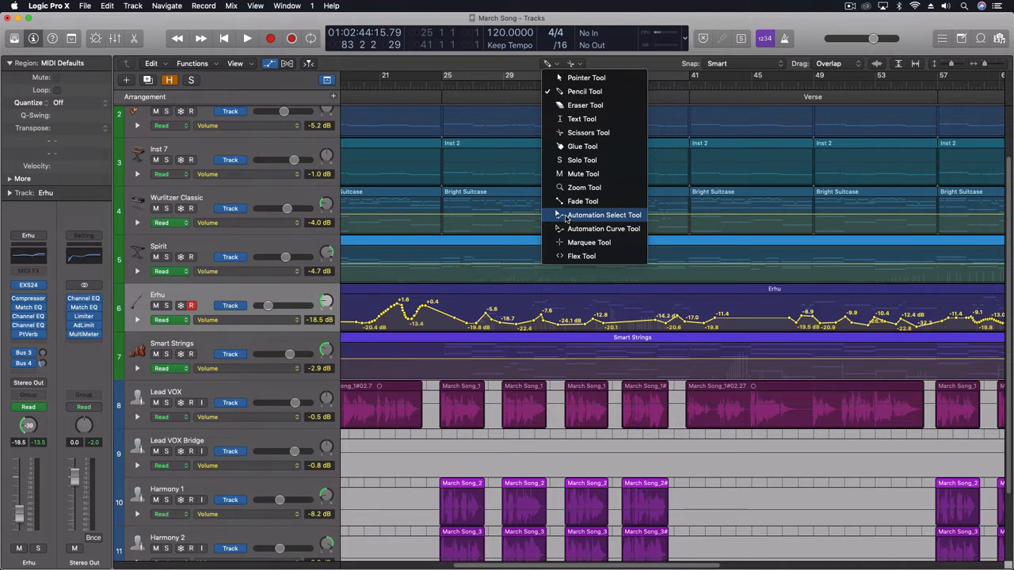
pyautogui.moveTo(604, 229)
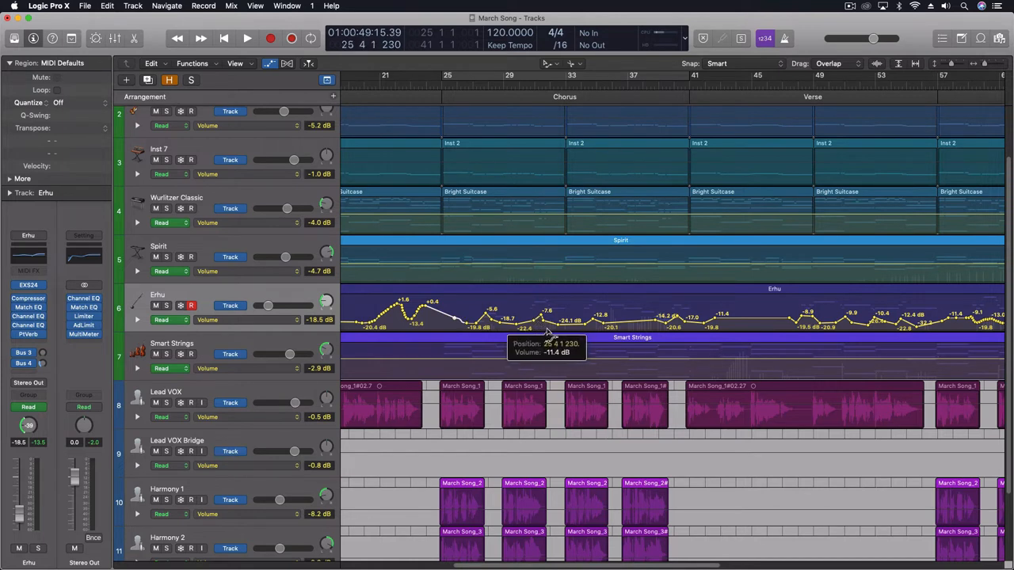
pyautogui.moveTo(471, 374)
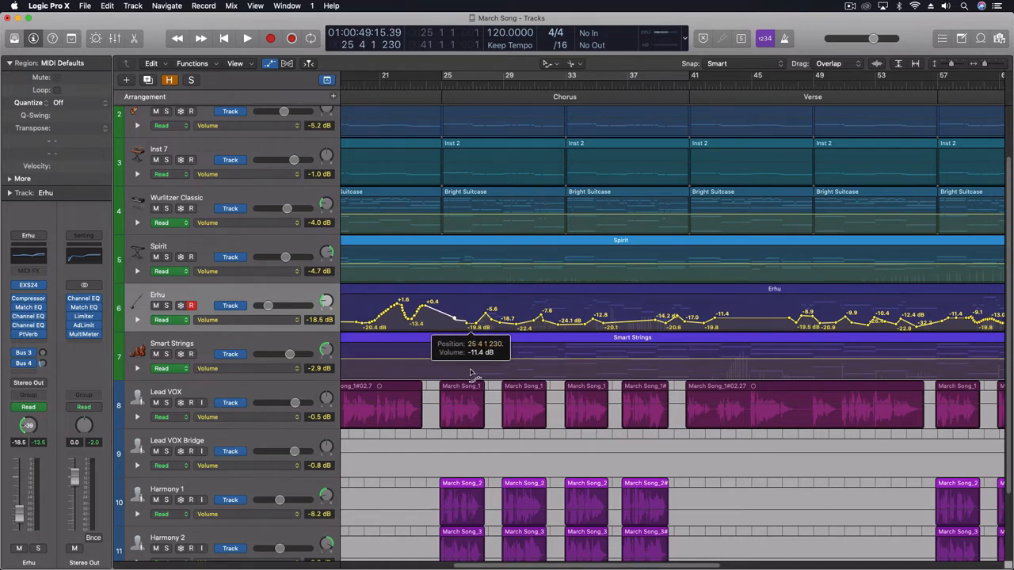
pyautogui.moveTo(487, 309)
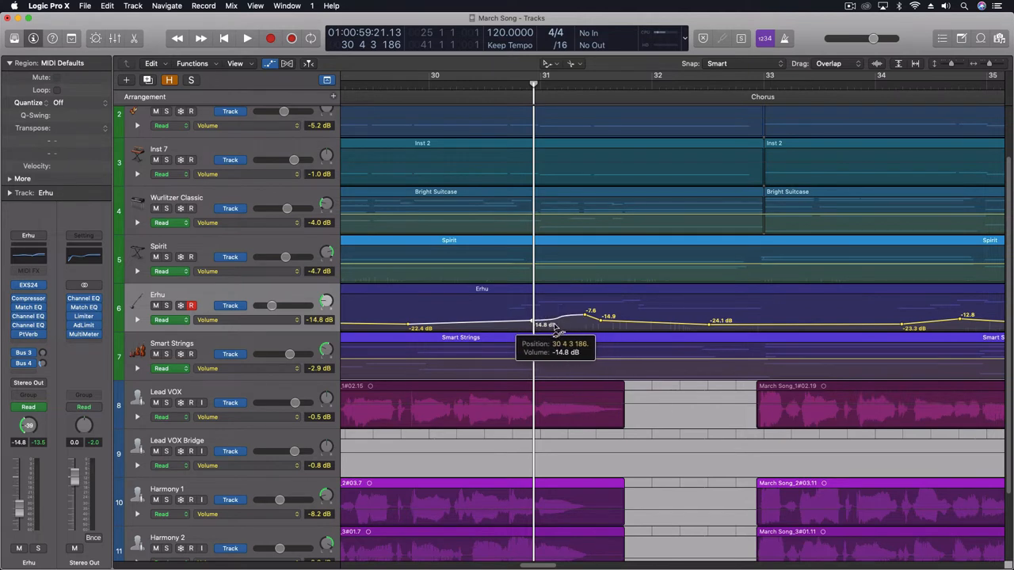
pyautogui.moveTo(626, 392)
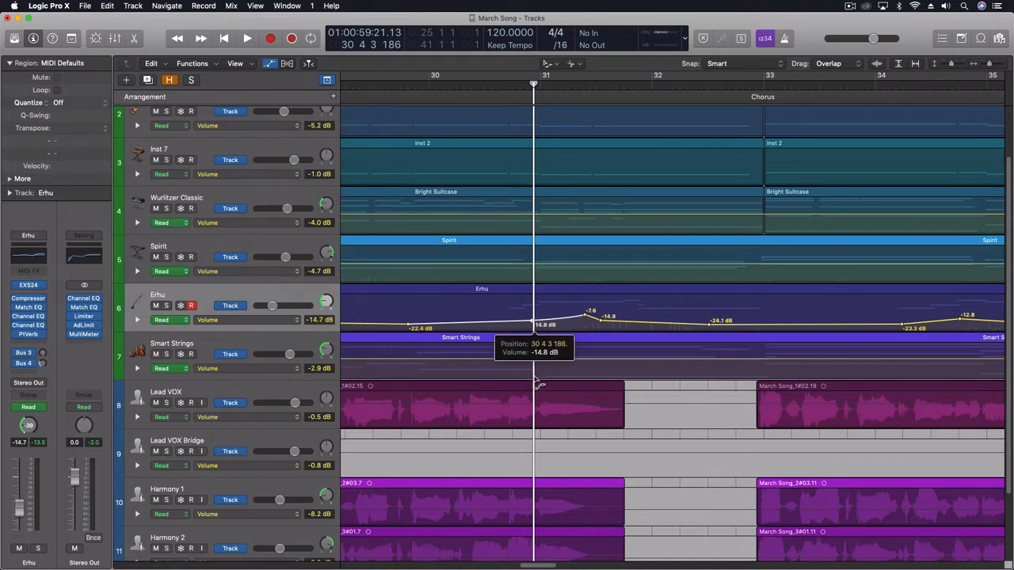
pyautogui.moveTo(527, 361)
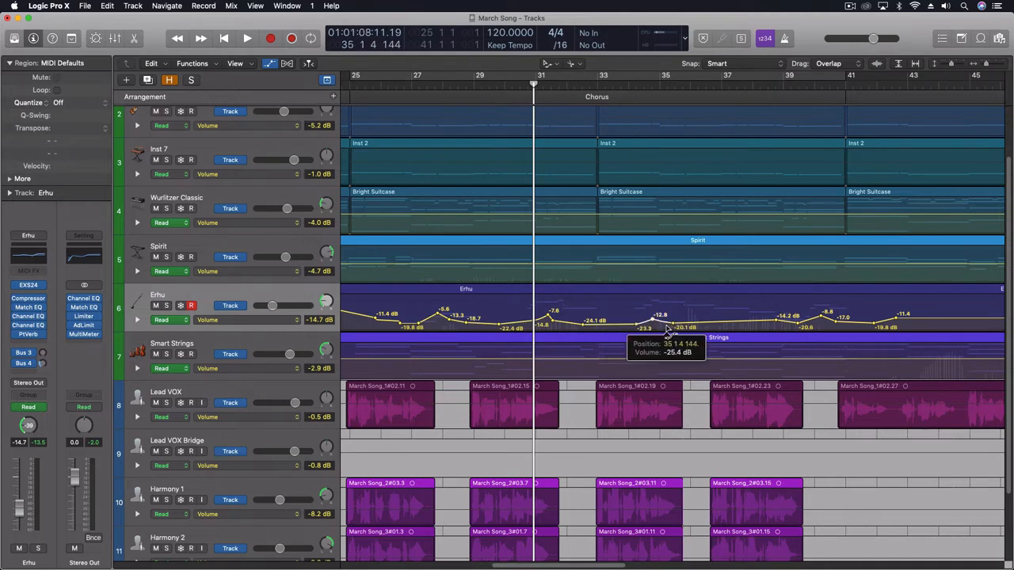
pyautogui.moveTo(828, 325)
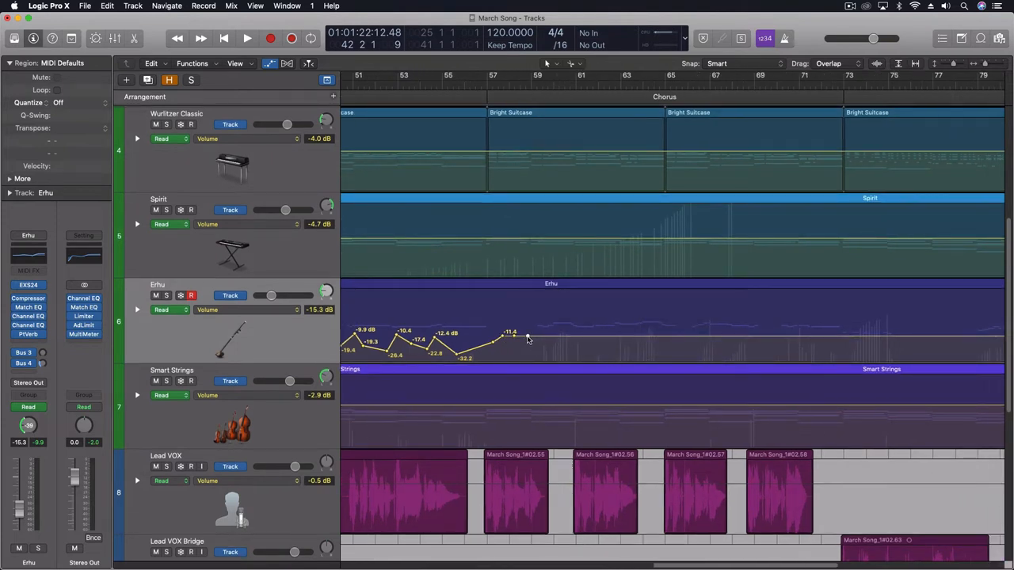
pyautogui.moveTo(526, 339)
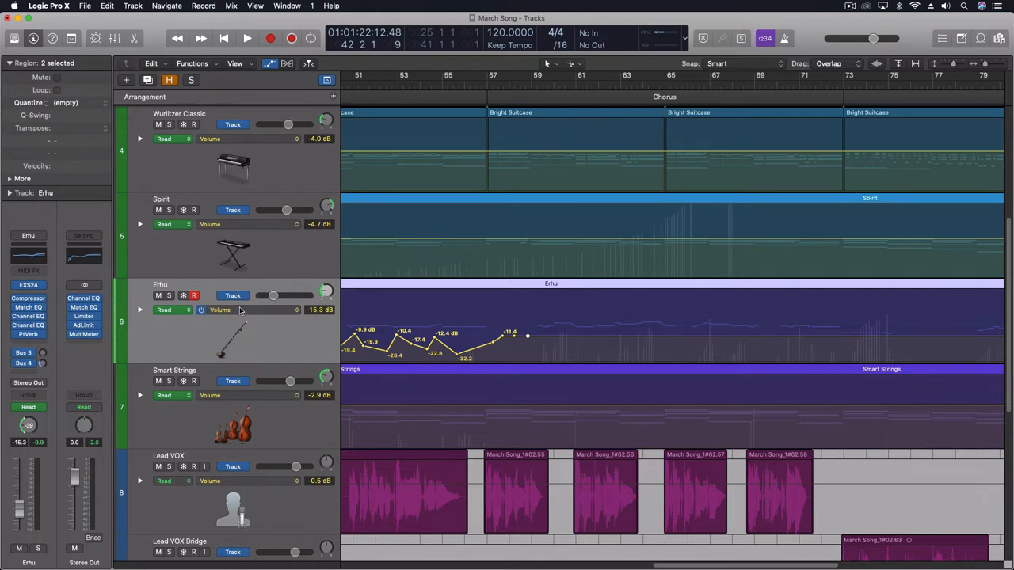
pyautogui.moveTo(164, 310)
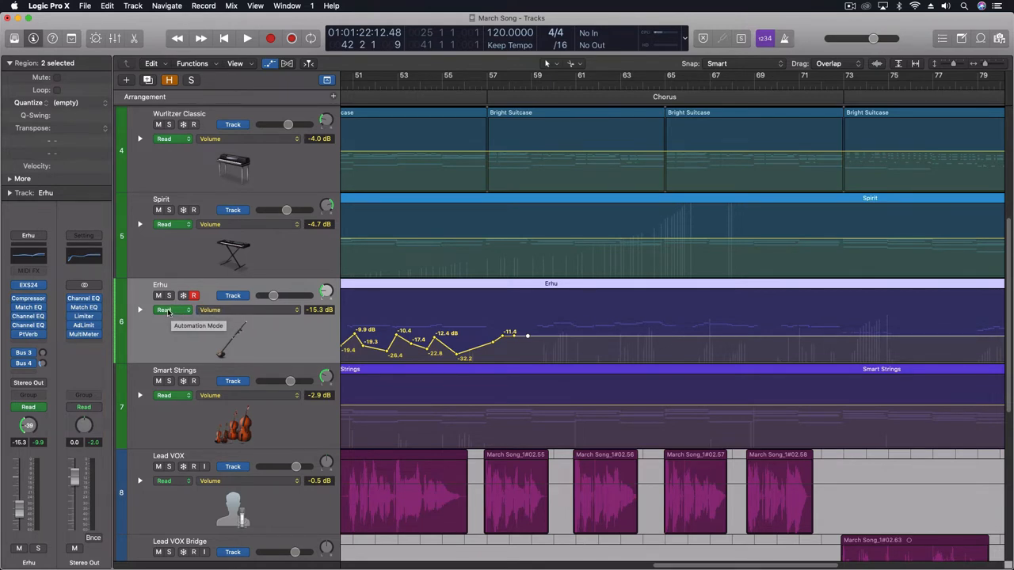
# Step: Change the Erhu track's automation mode from Read to Touch
pyautogui.click(172, 309)
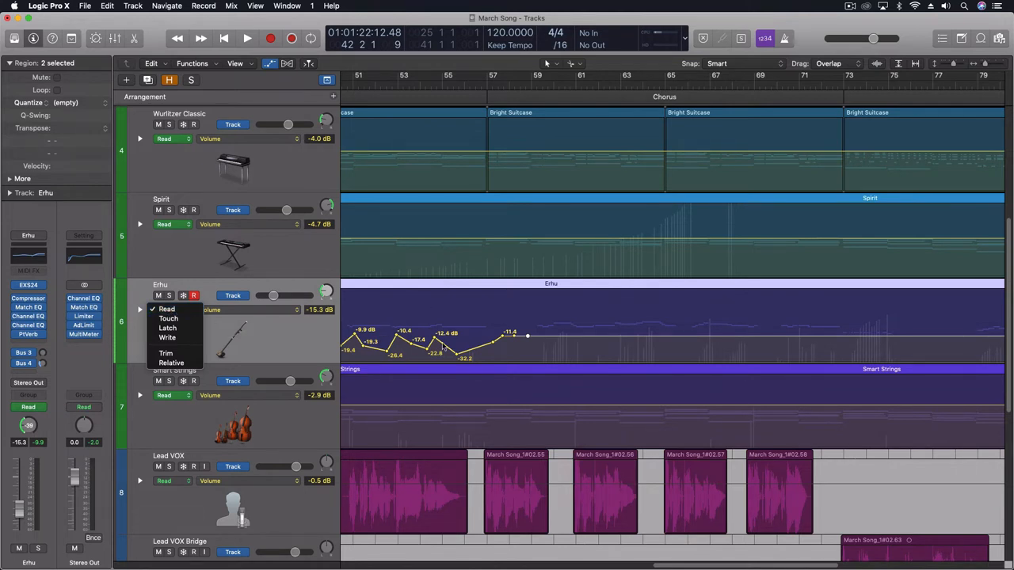
pyautogui.moveTo(168, 319)
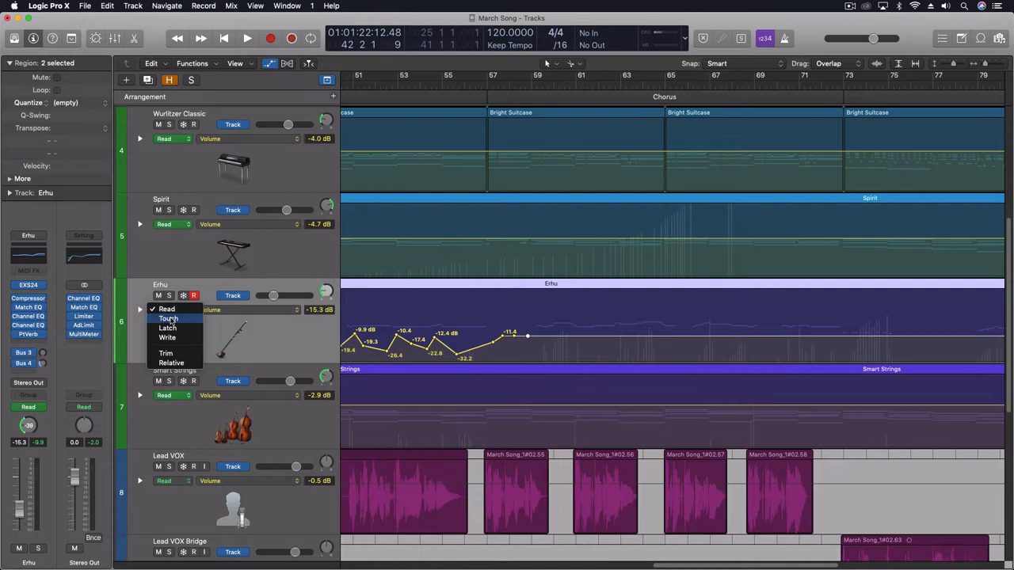
pyautogui.click(167, 317)
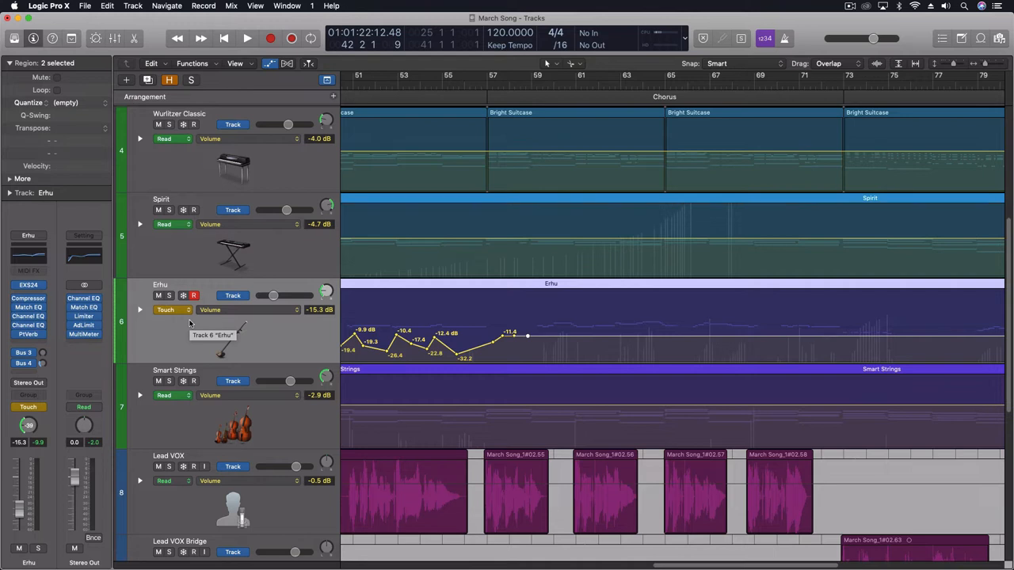
pyautogui.moveTo(578, 114)
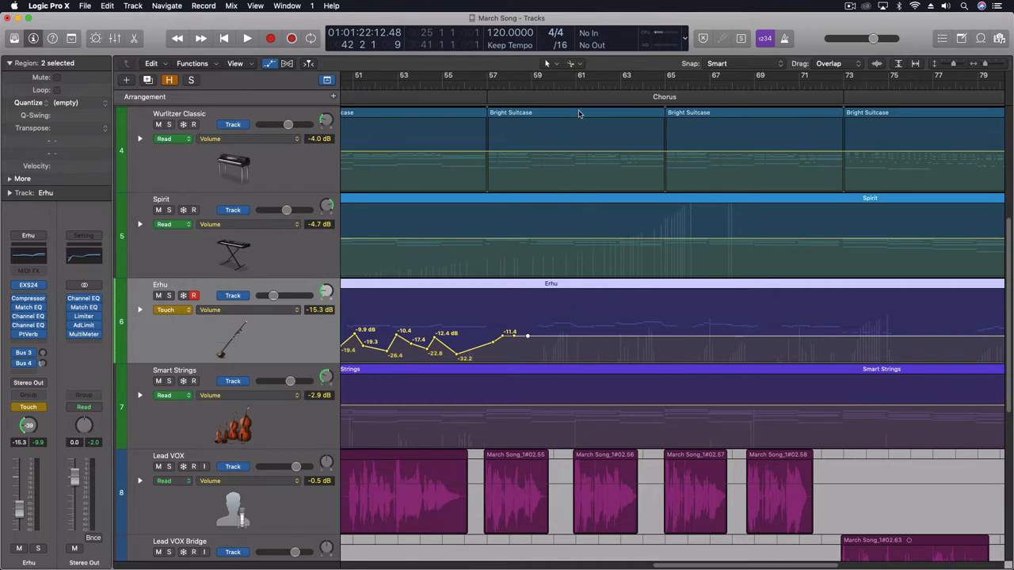
pyautogui.click(584, 85)
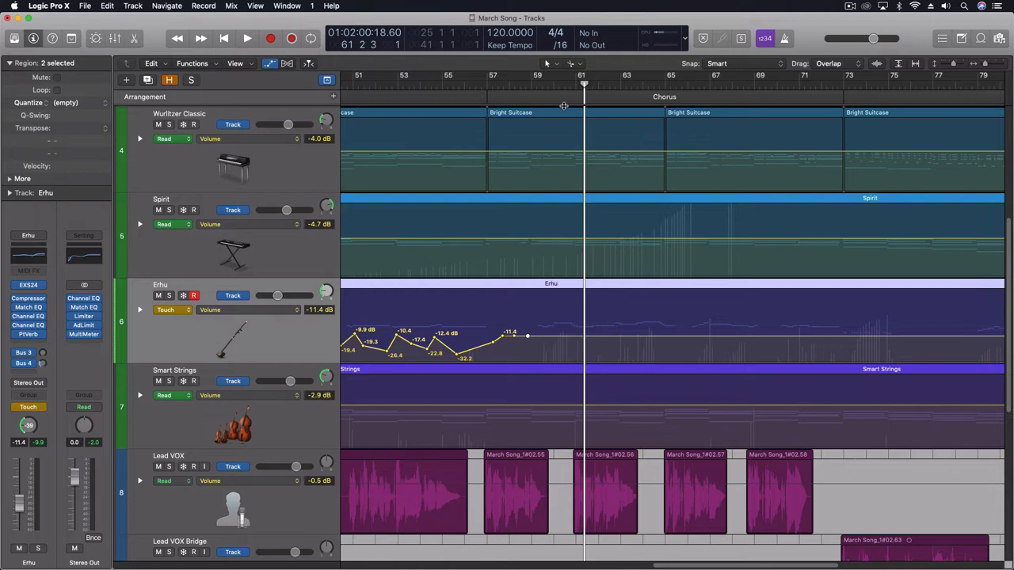
pyautogui.click(247, 38)
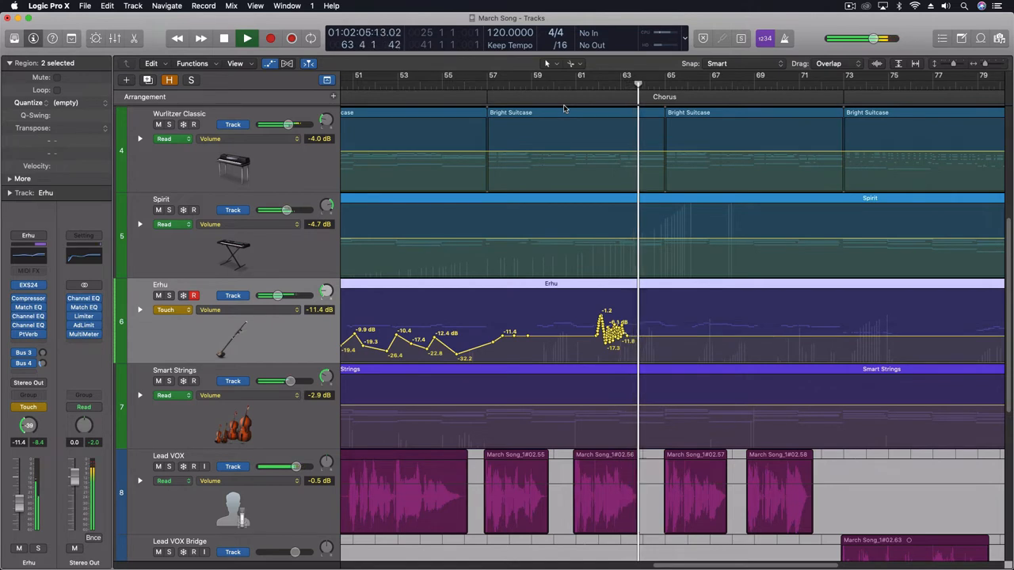
pyautogui.click(247, 38)
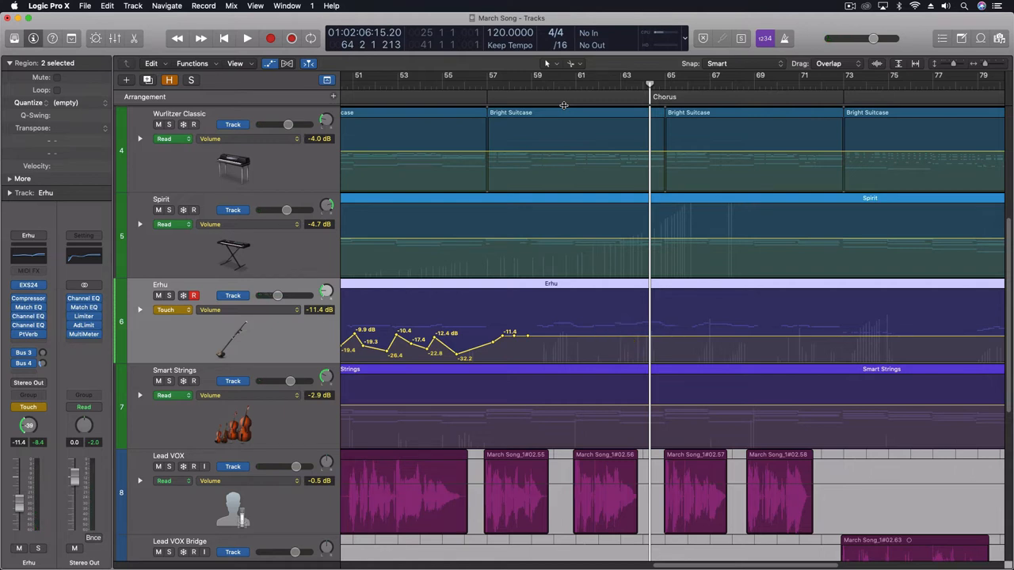
pyautogui.moveTo(470, 268)
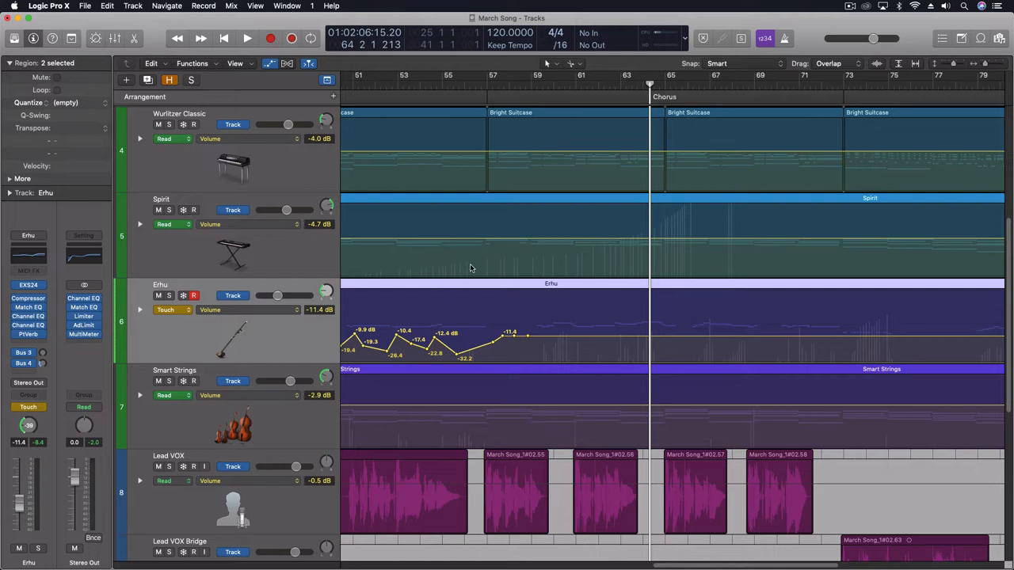
# Step: Set Erhu automation to Latch and play a short pass from around bar 53
pyautogui.click(171, 310)
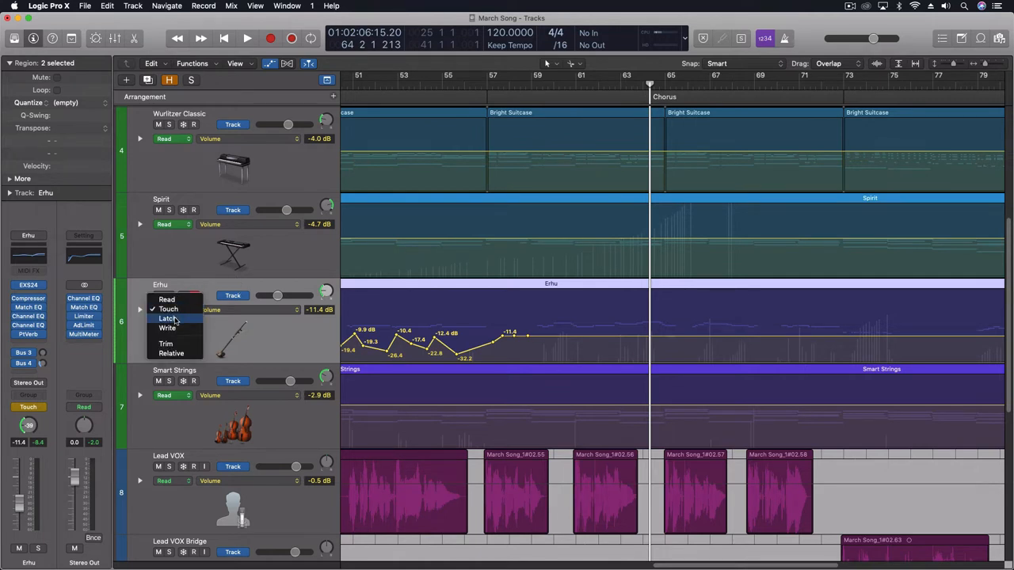
pyautogui.click(169, 318)
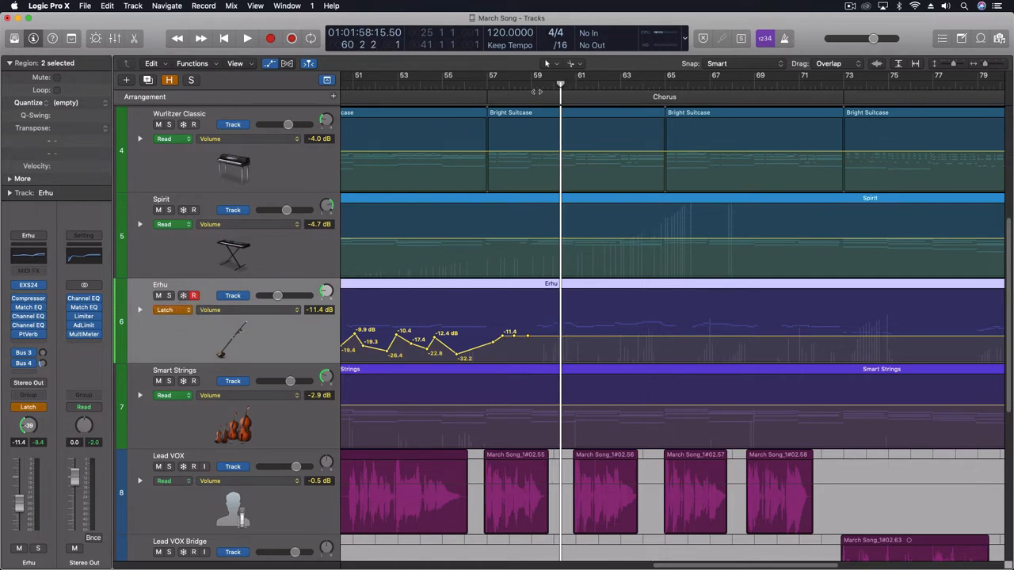
pyautogui.click(246, 38)
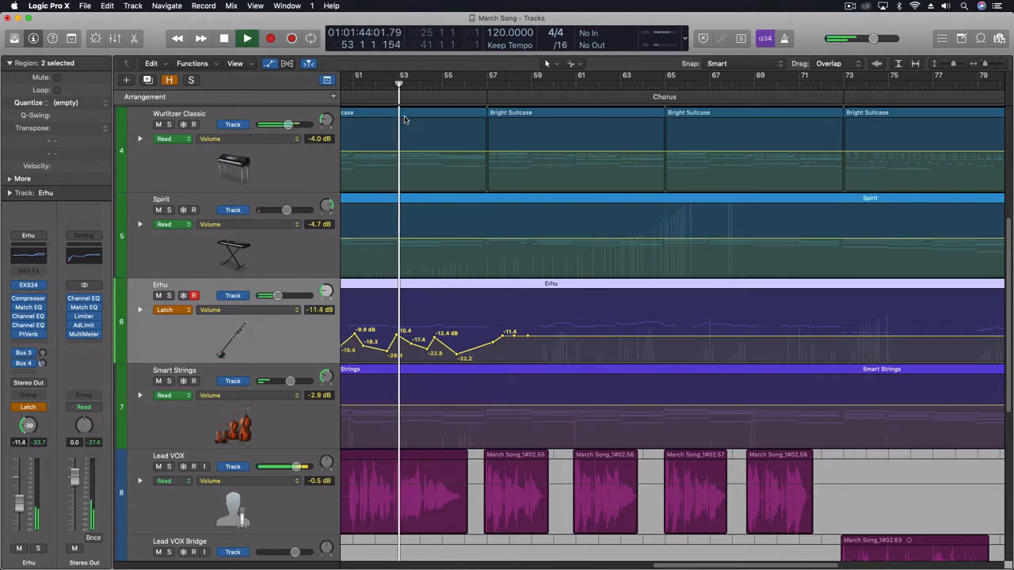
pyautogui.click(247, 38)
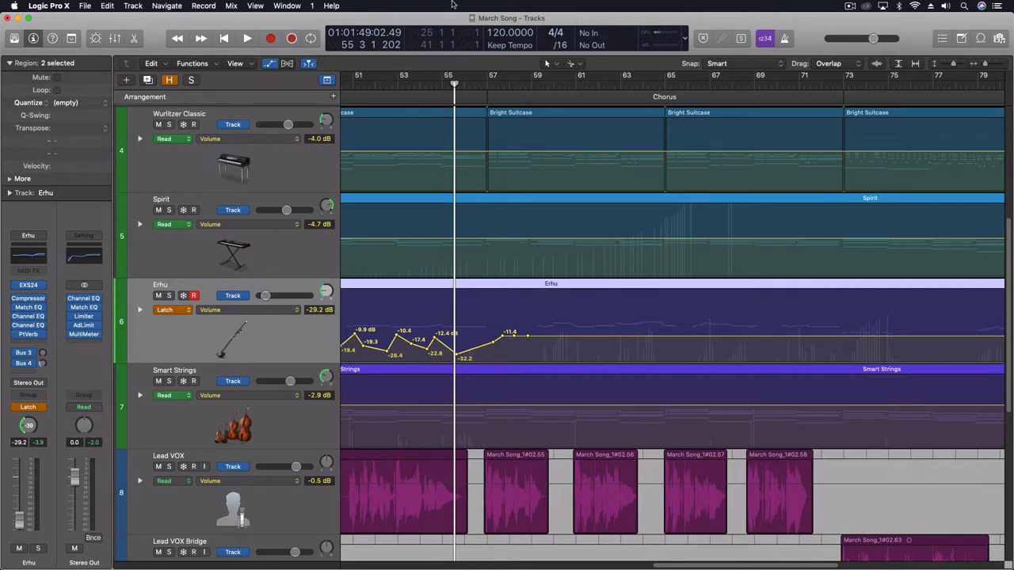
# Step: Try Write mode on the Erhu, accept the erase warning, then return to Touch
pyautogui.click(166, 309)
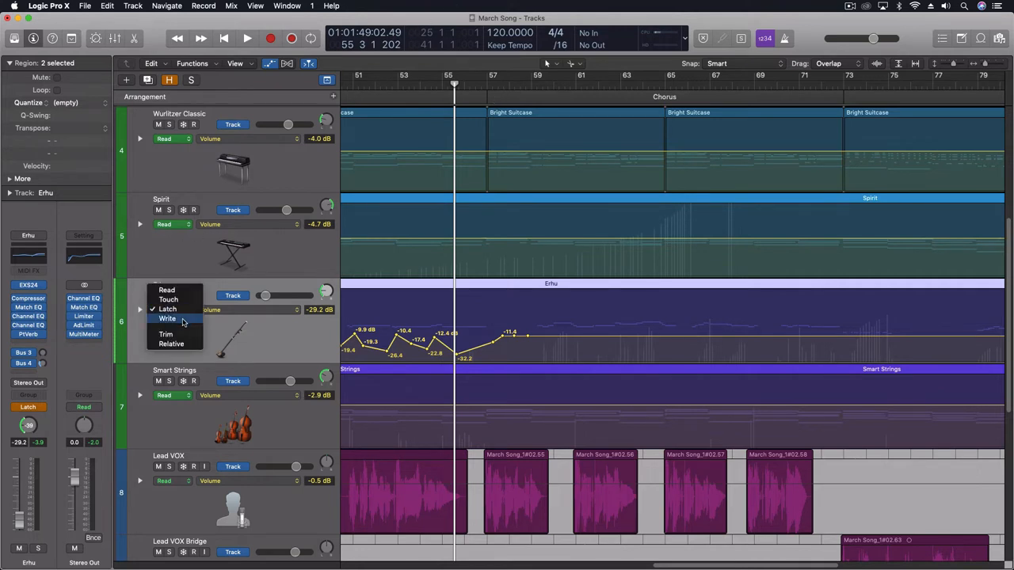
pyautogui.click(167, 319)
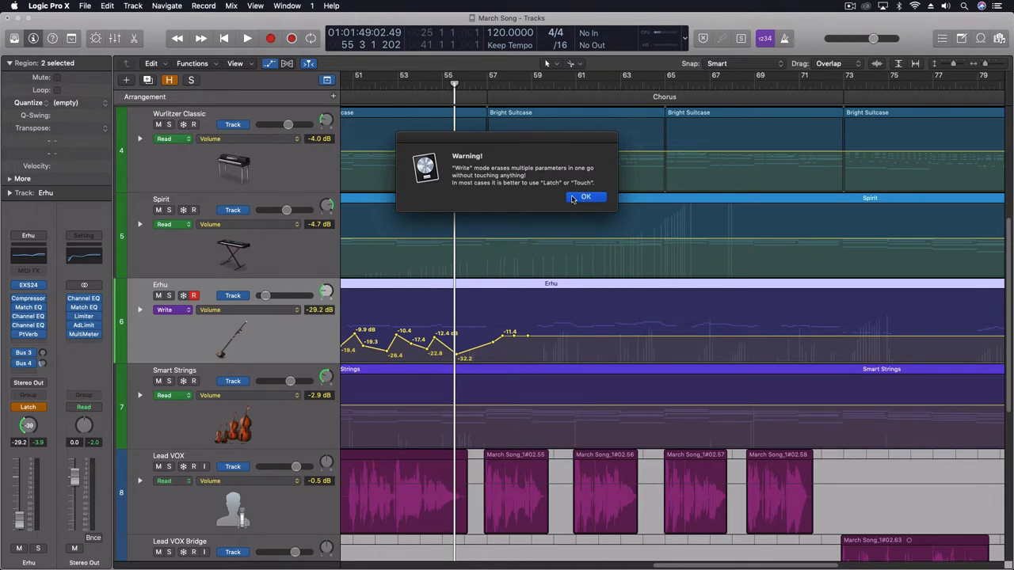
pyautogui.click(586, 196)
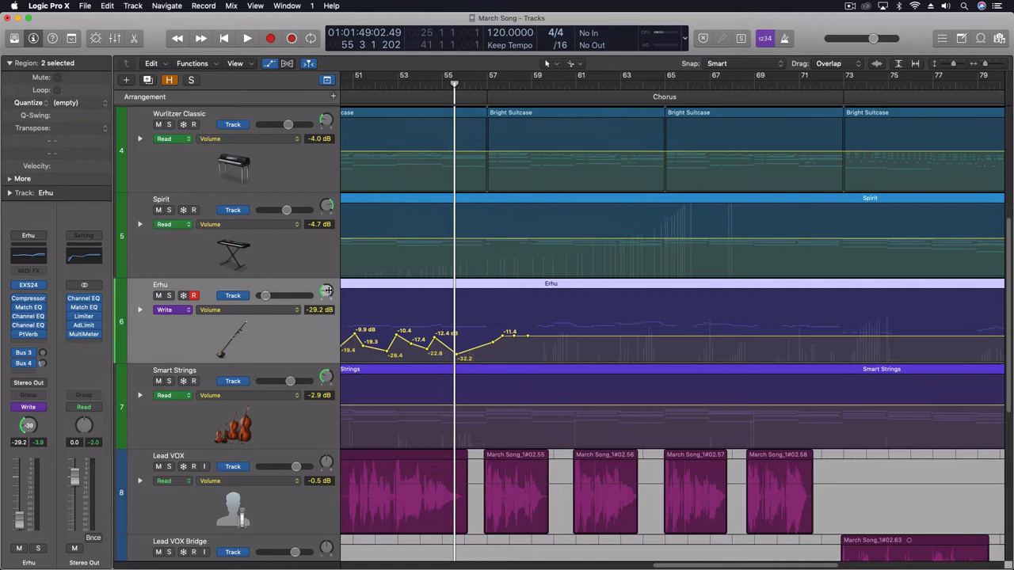
pyautogui.click(164, 310)
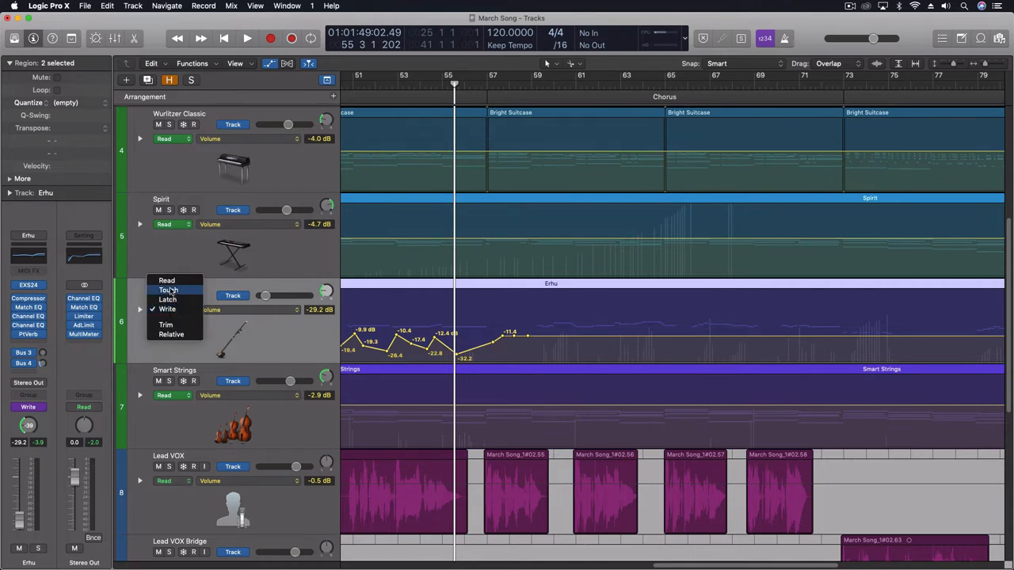
pyautogui.click(167, 308)
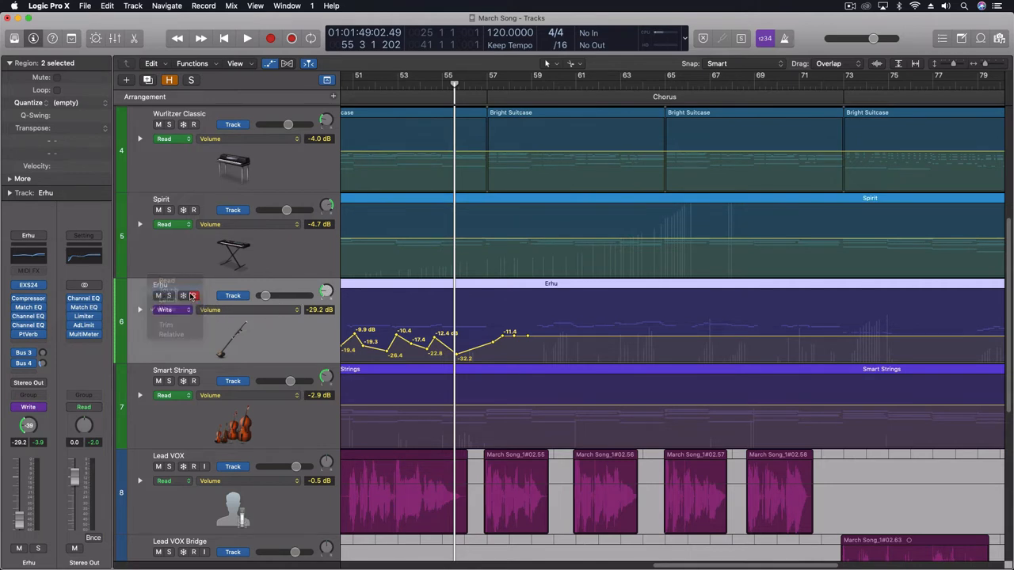
pyautogui.click(167, 324)
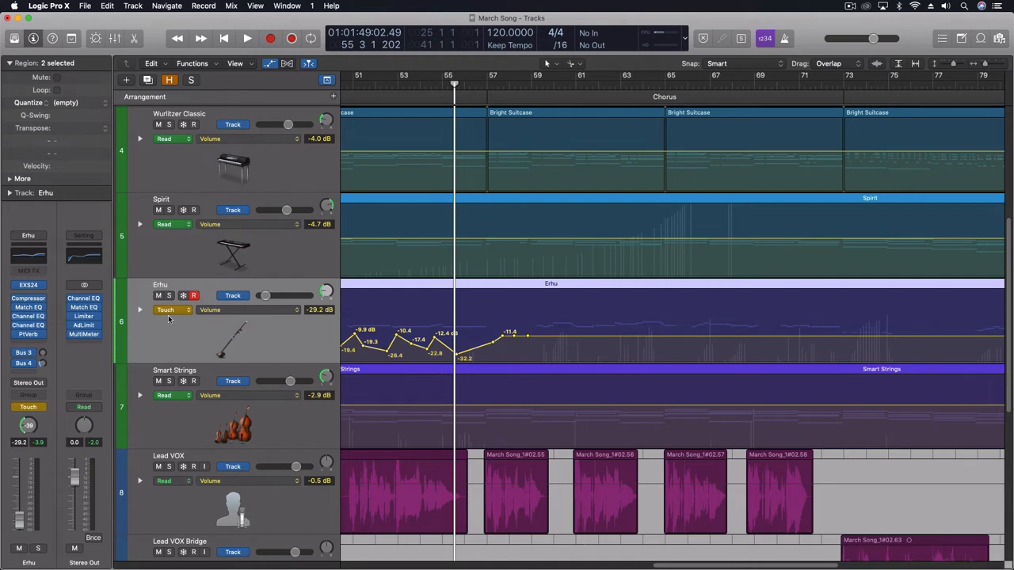
# Step: Enable Trim, then Relative, on the Erhu's Touch mode and place the playhead near bar 54
pyautogui.click(166, 309)
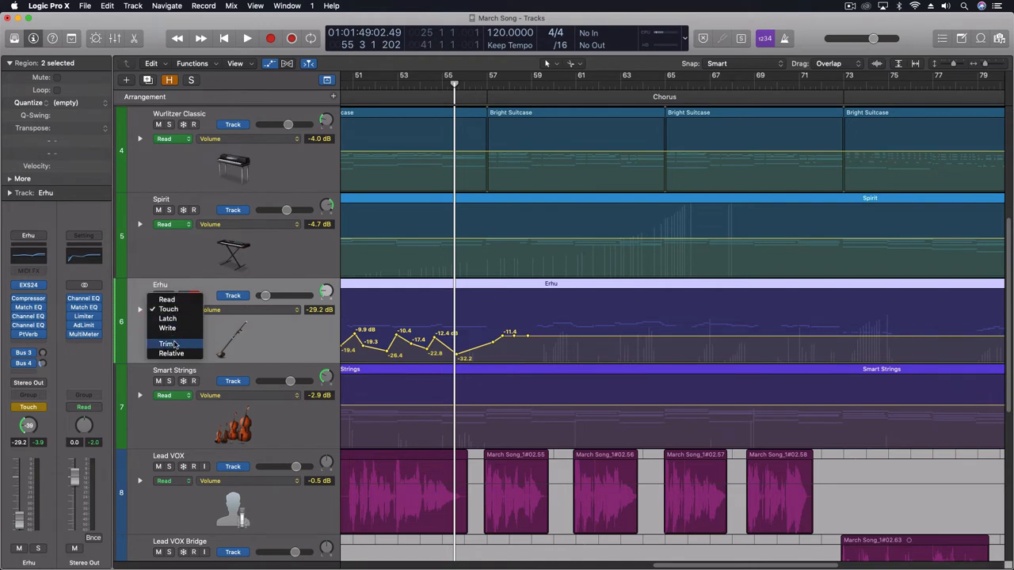
pyautogui.click(168, 309)
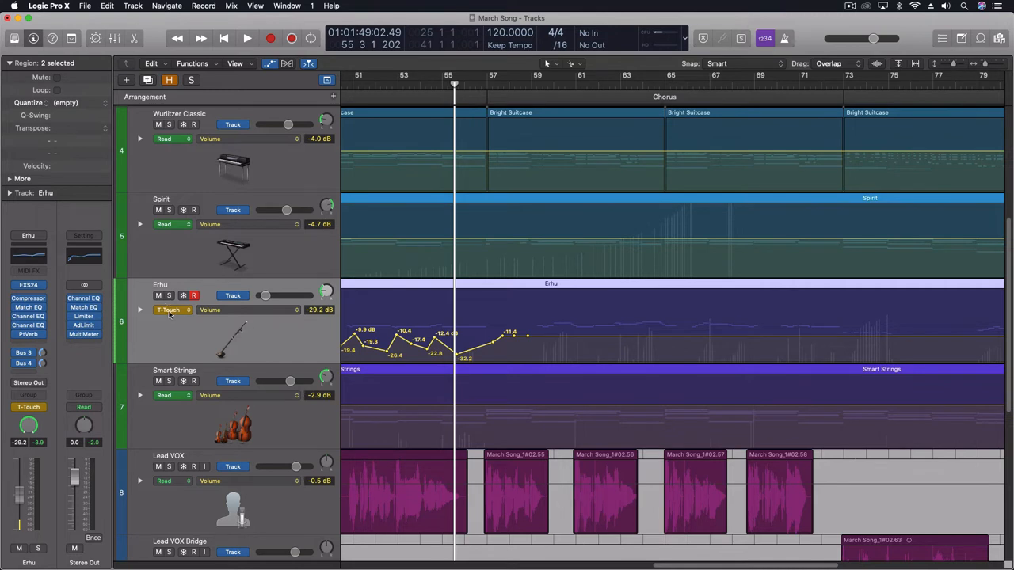
pyautogui.click(168, 309)
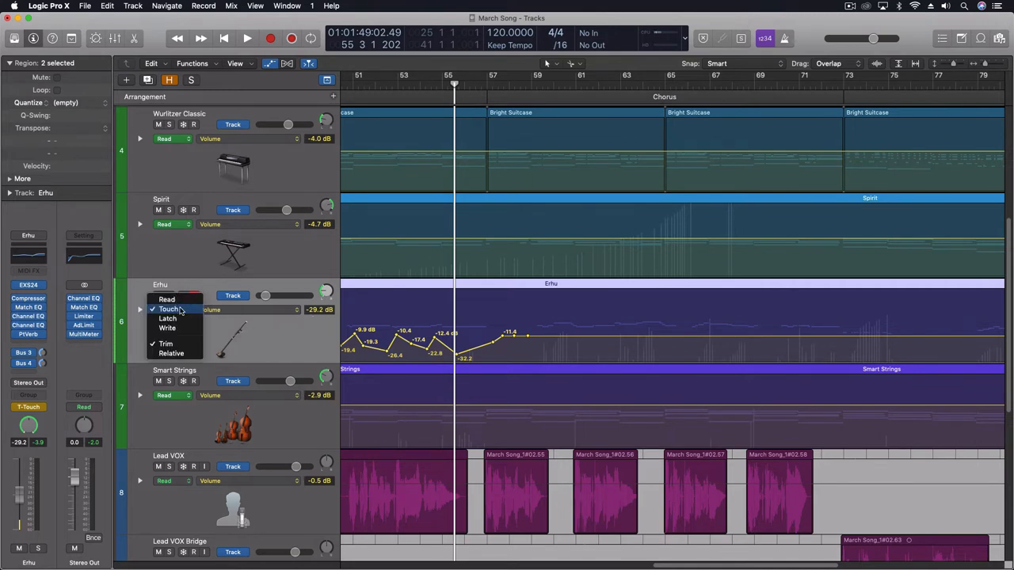
pyautogui.click(169, 309)
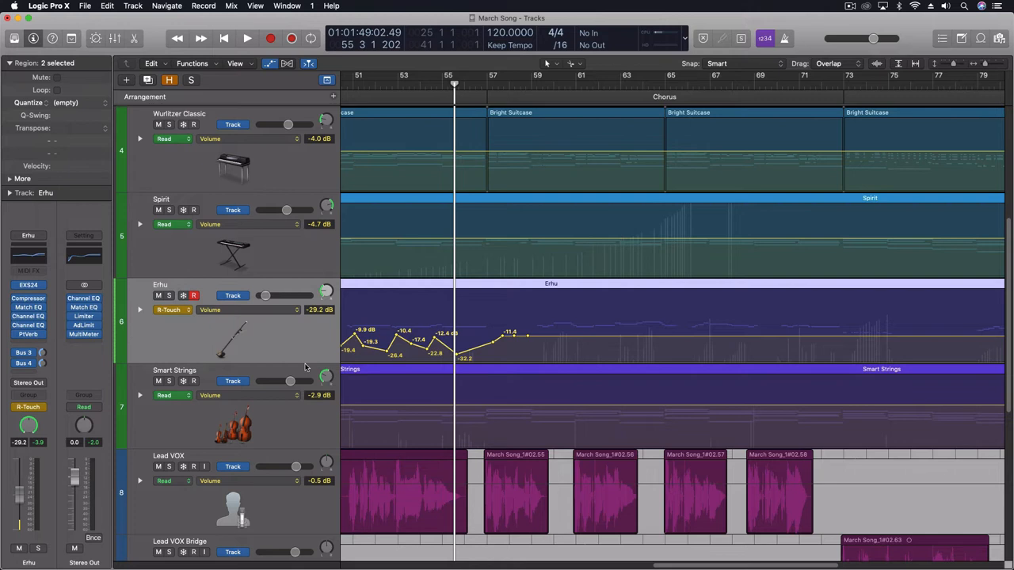
pyautogui.moveTo(169, 310)
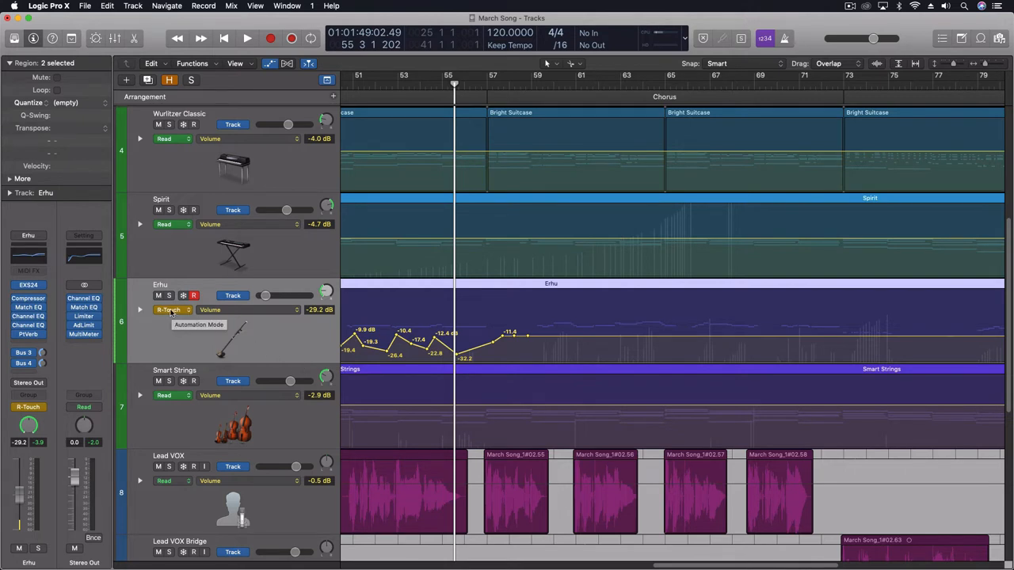
pyautogui.click(169, 309)
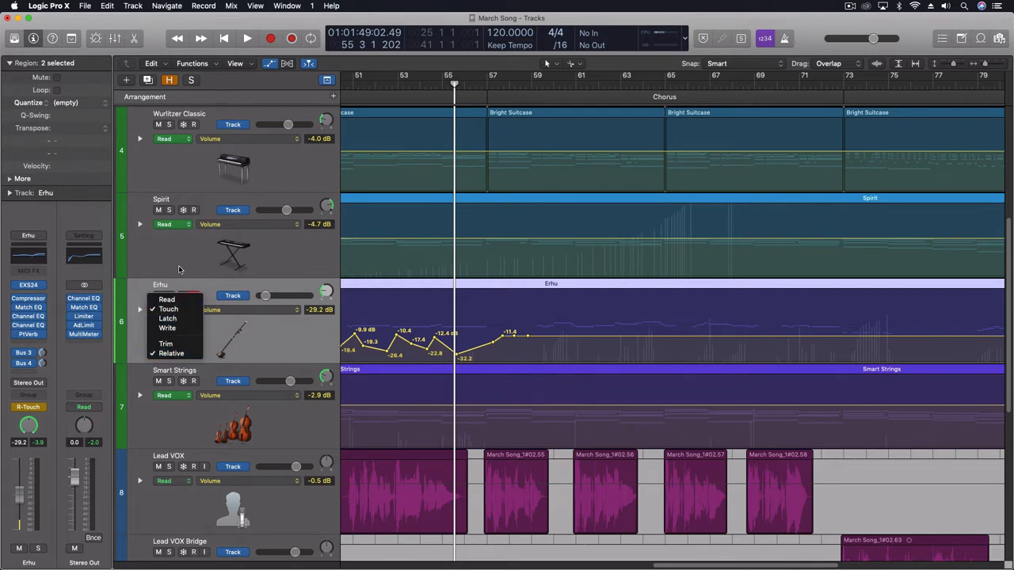
pyautogui.click(168, 309)
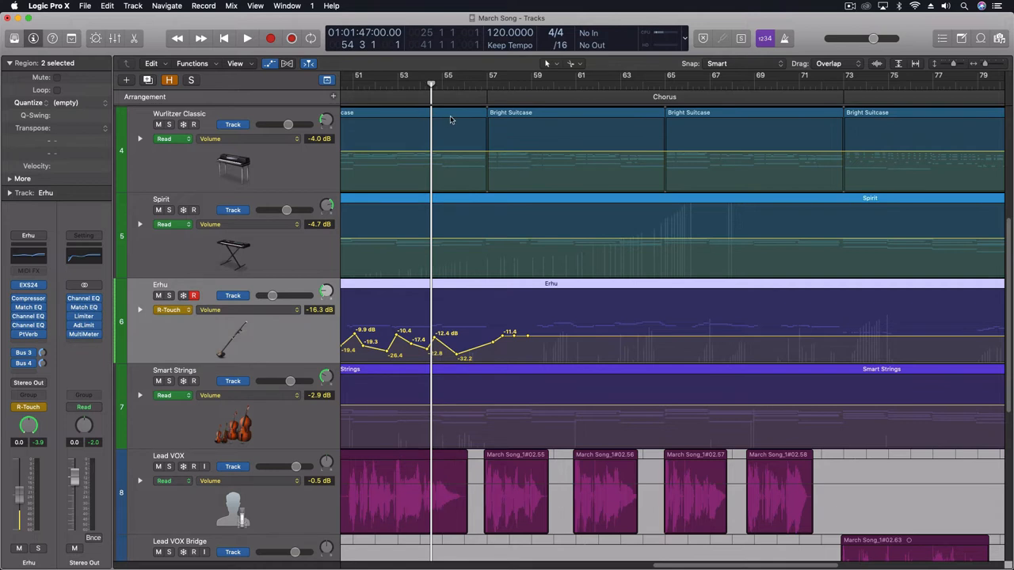
# Step: Ride the Erhu volume near the chorus in Relative Touch, then in Trim Touch from bar 53
pyautogui.click(247, 38)
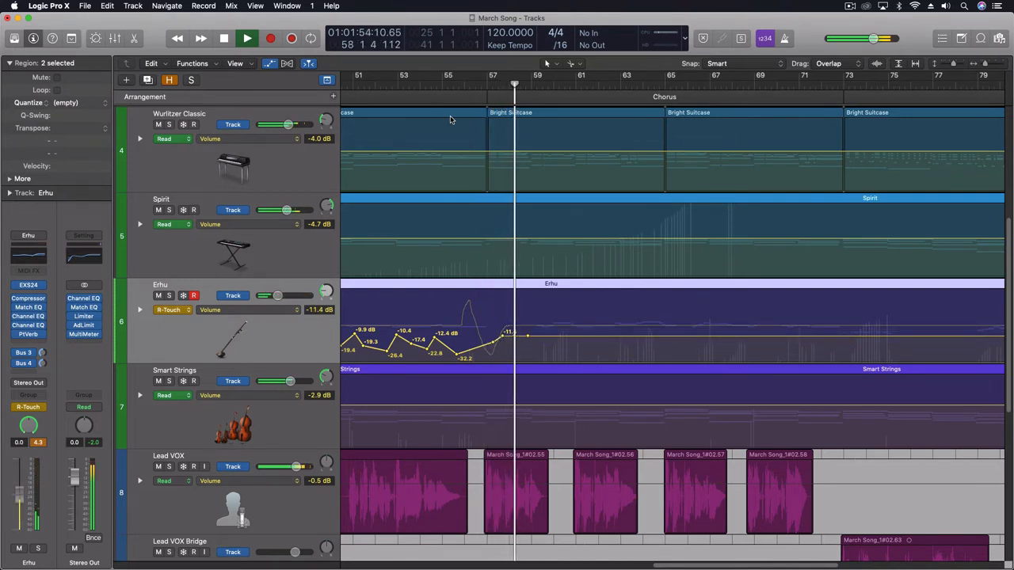
pyautogui.click(248, 38)
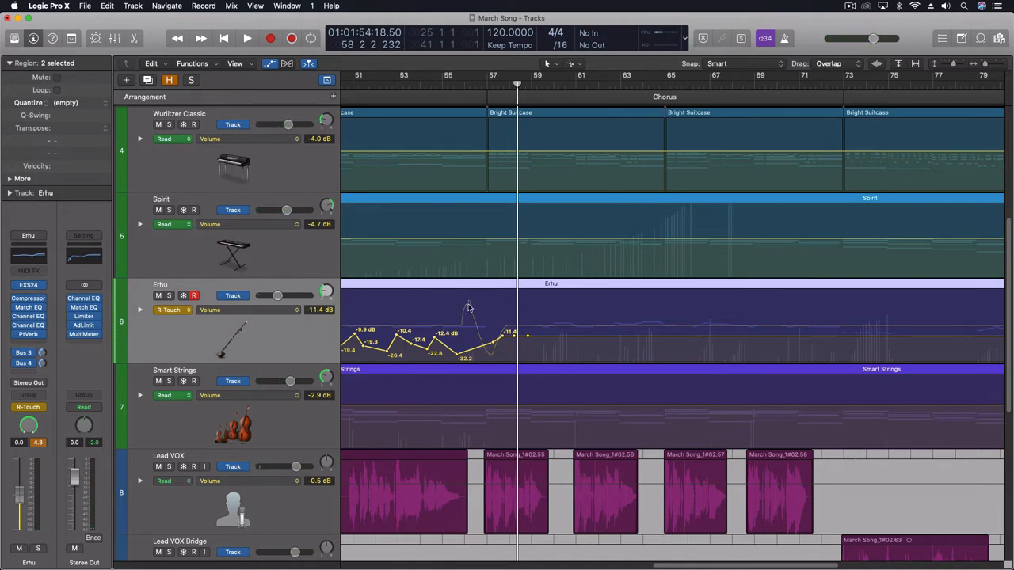
pyautogui.moveTo(515, 328)
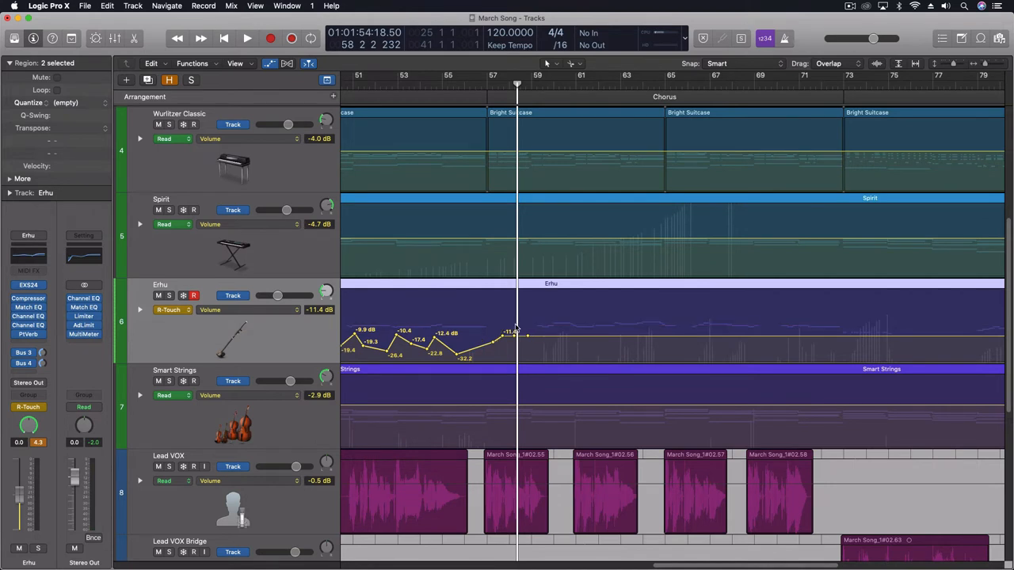
pyautogui.moveTo(432, 325)
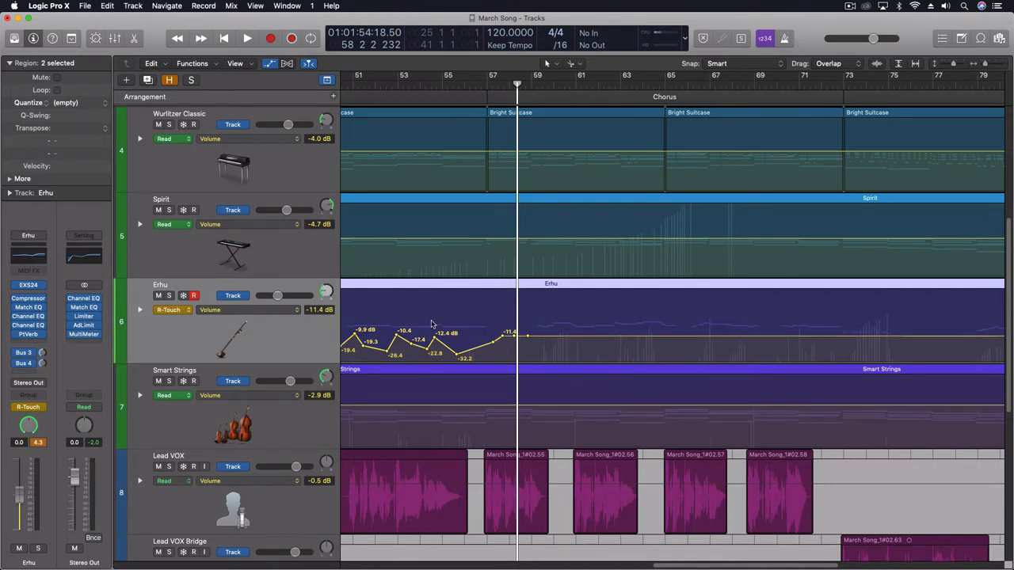
pyautogui.click(170, 310)
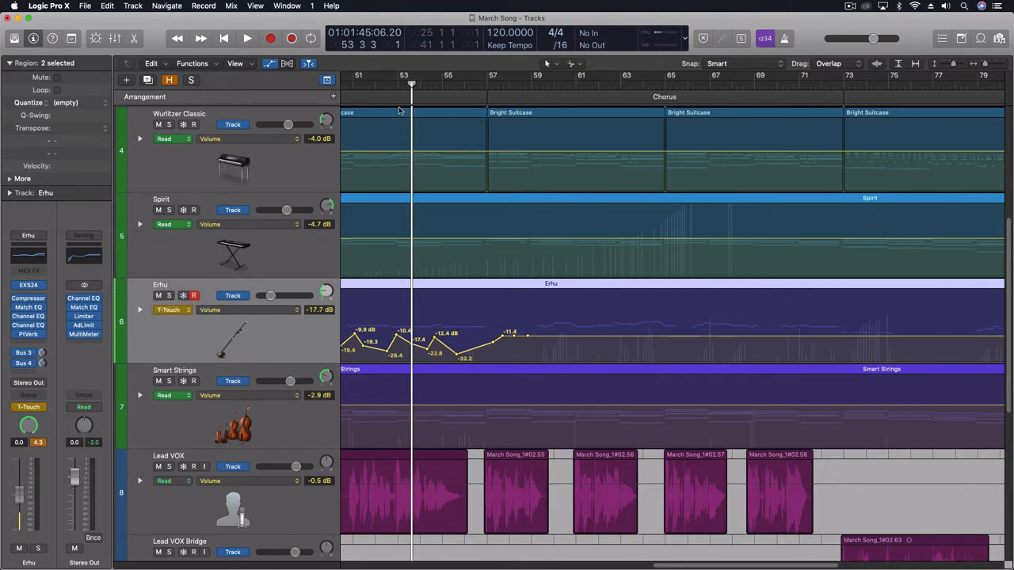
pyautogui.click(246, 38)
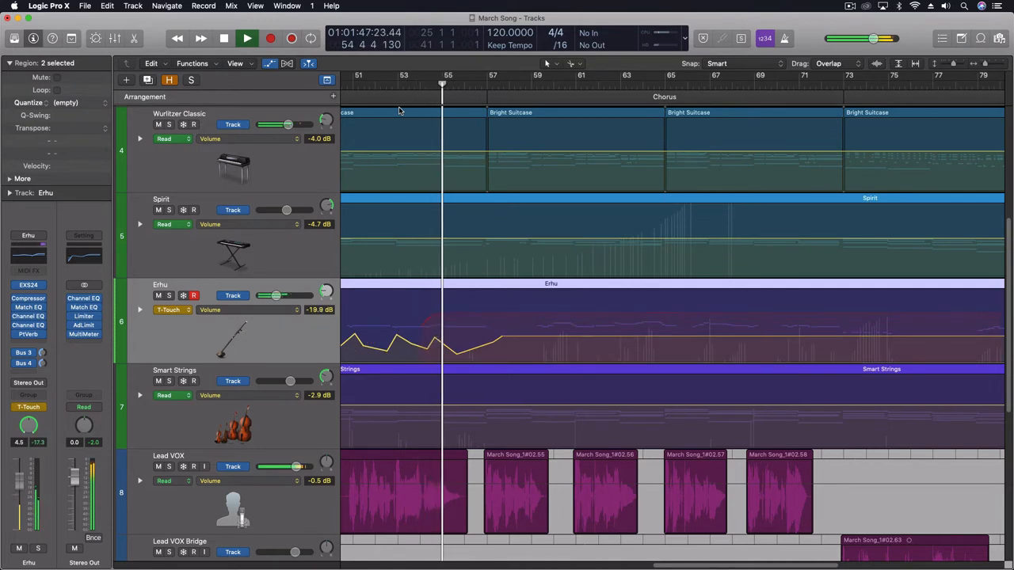
pyautogui.click(247, 38)
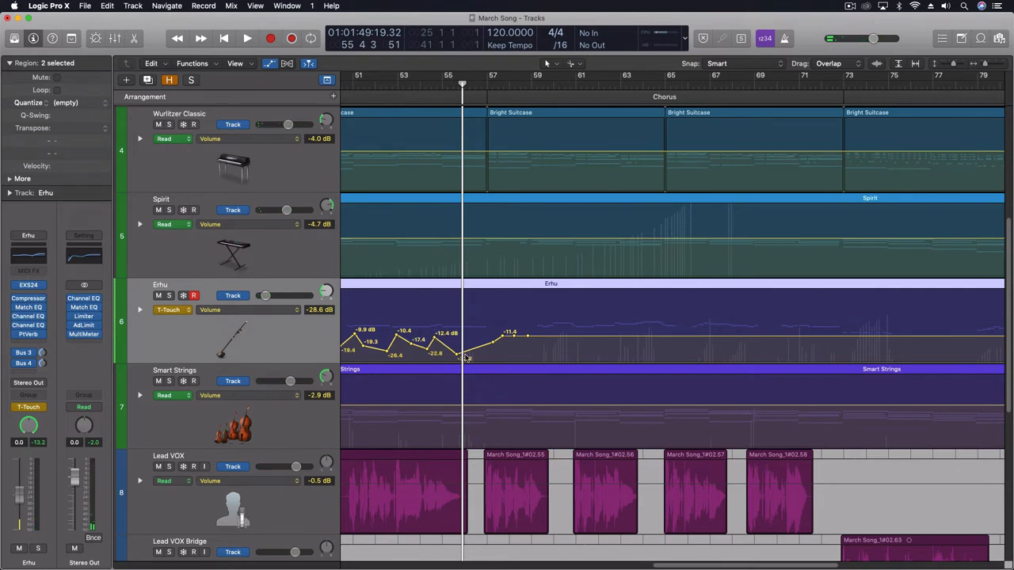
pyautogui.click(172, 310)
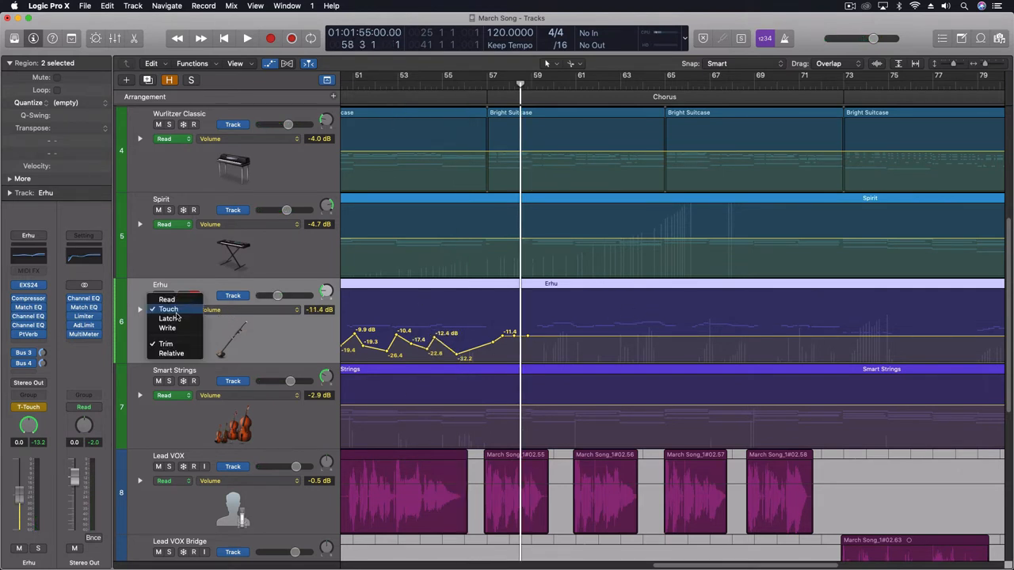
pyautogui.moveTo(172, 354)
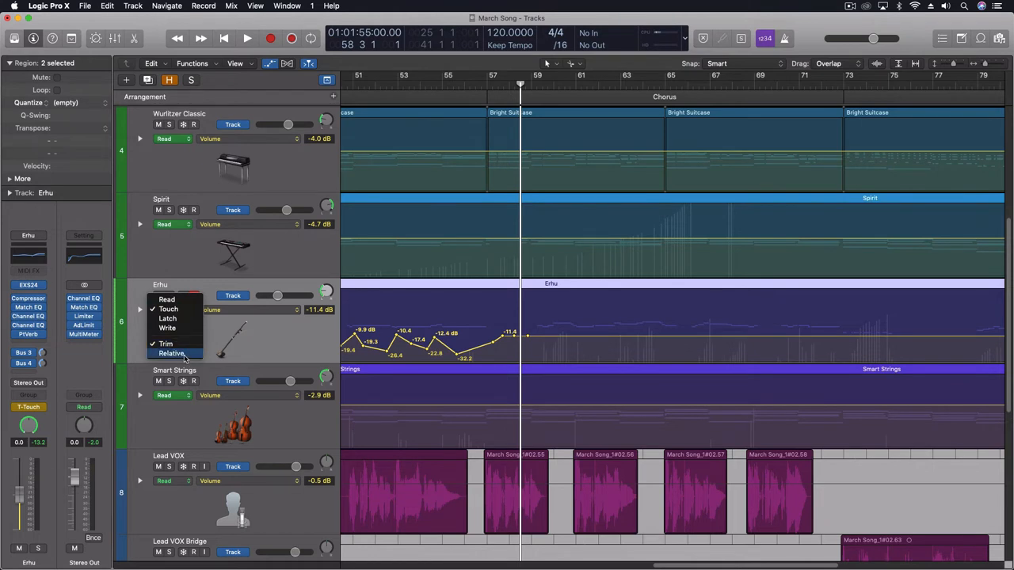
pyautogui.moveTo(167, 300)
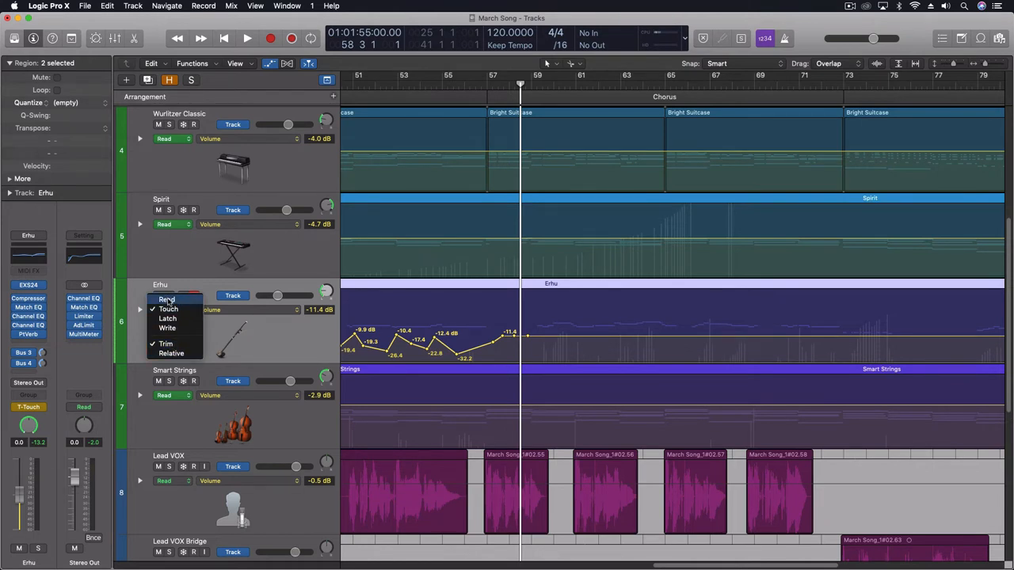
# Step: Cycle the Erhu automation mode through Trim Latch, Relative Touch and Touch, settling on Trim Touch
pyautogui.click(168, 309)
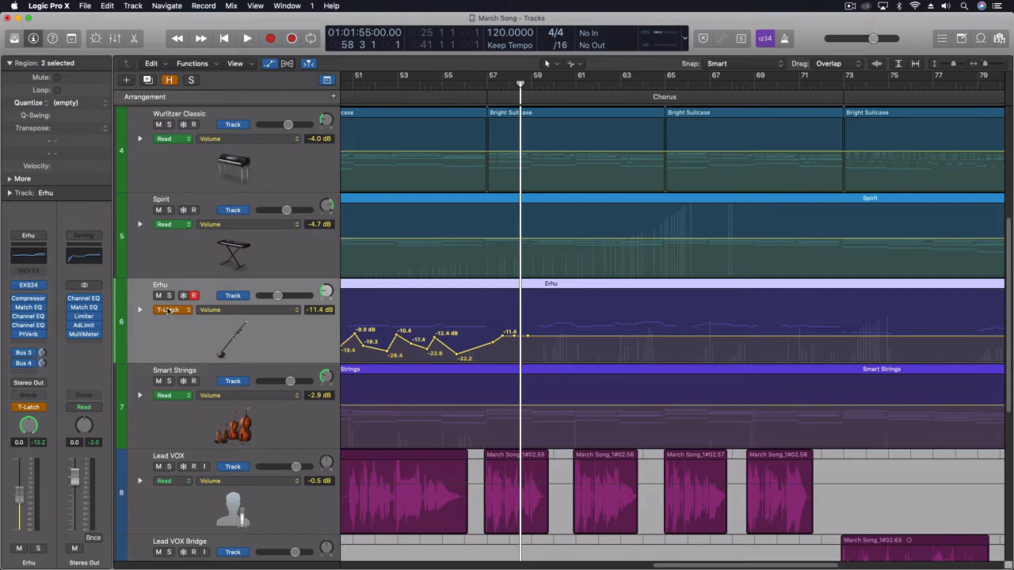
pyautogui.click(170, 310)
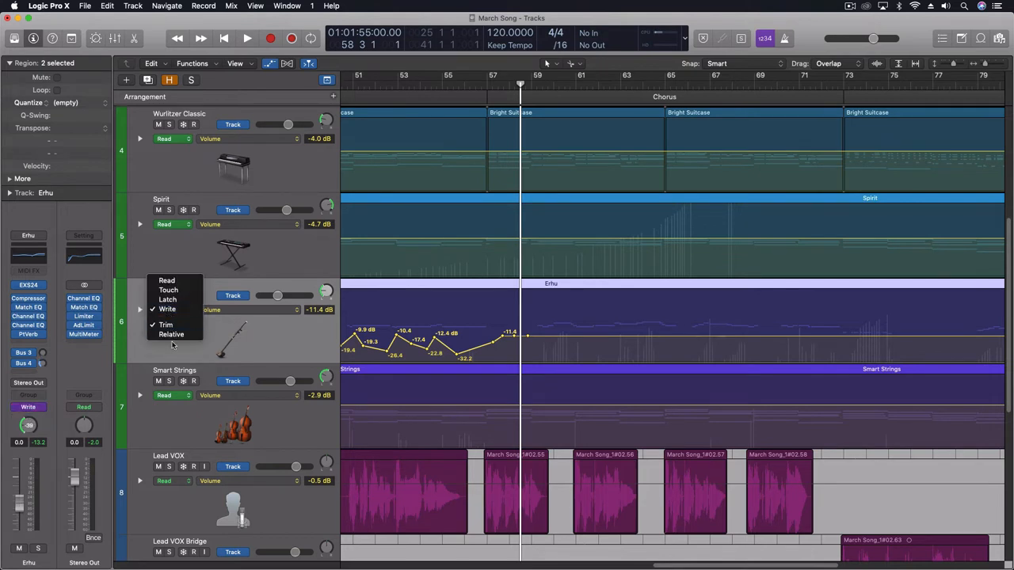
pyautogui.click(168, 290)
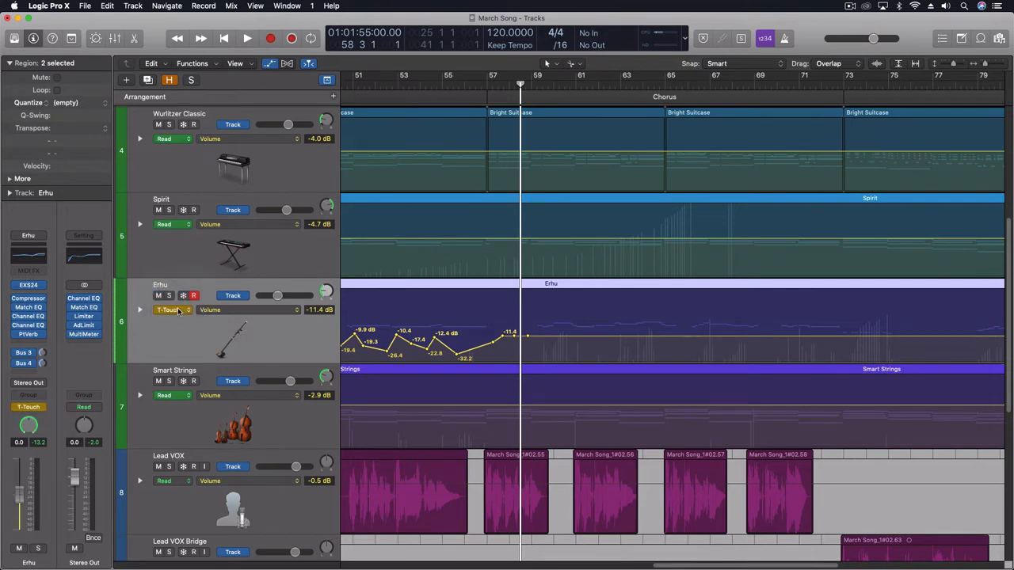
pyautogui.click(170, 309)
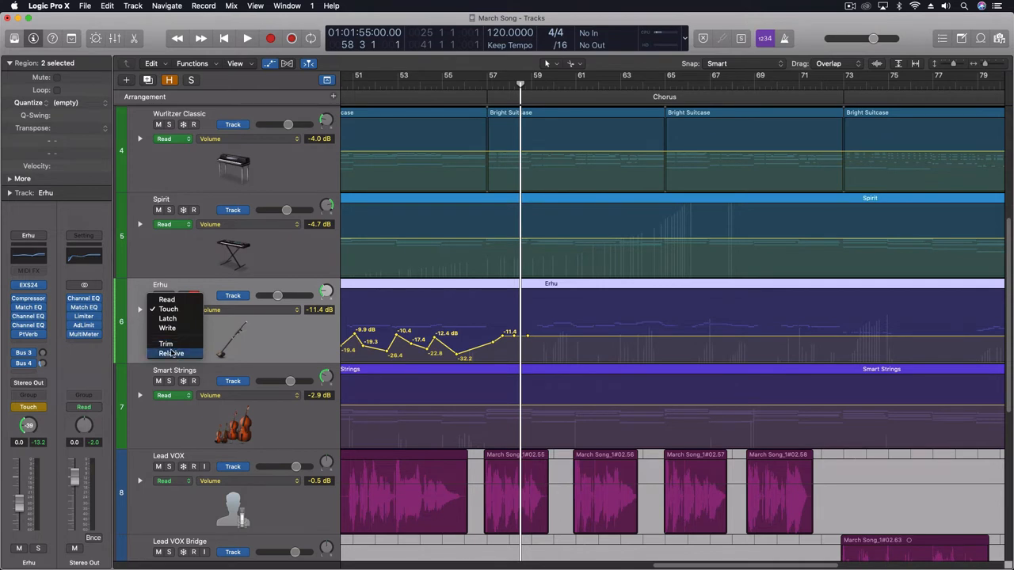
pyautogui.click(171, 353)
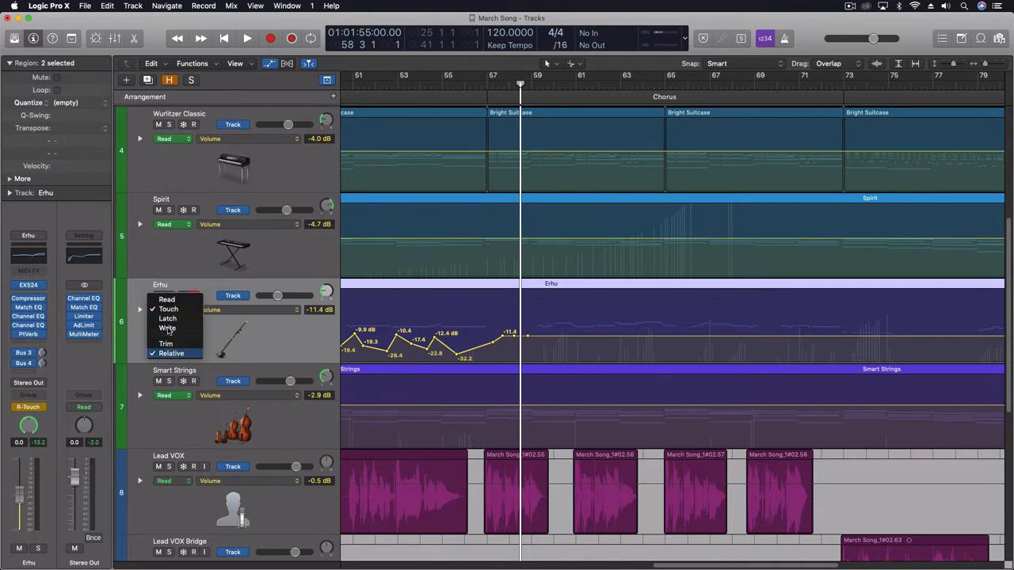
pyautogui.click(168, 309)
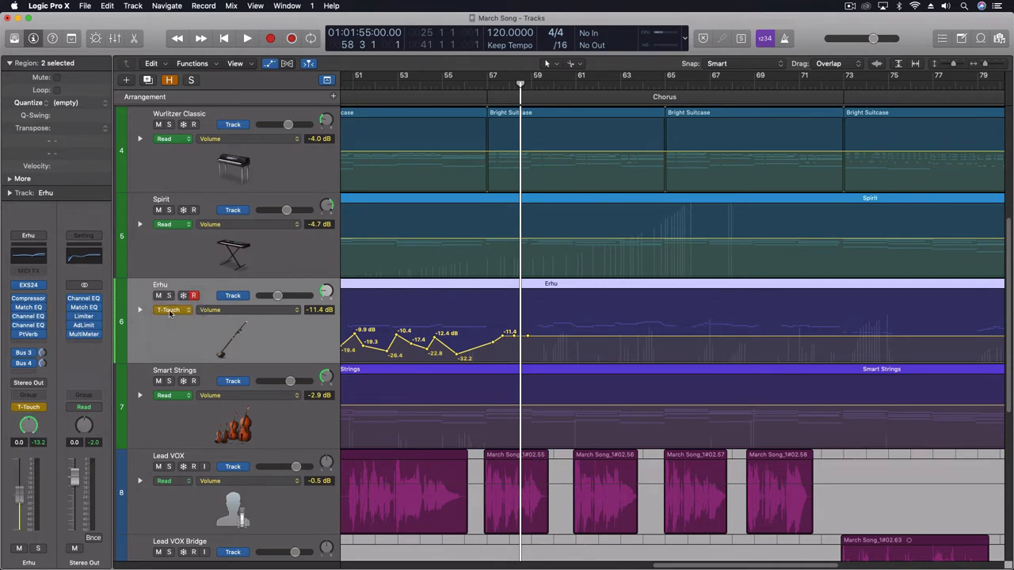
pyautogui.click(171, 310)
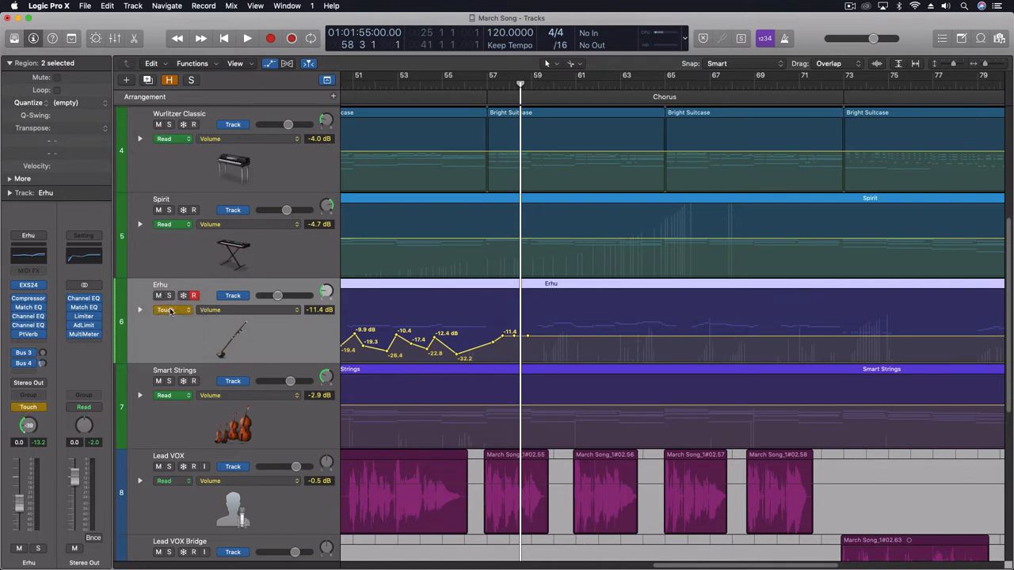
pyautogui.click(169, 310)
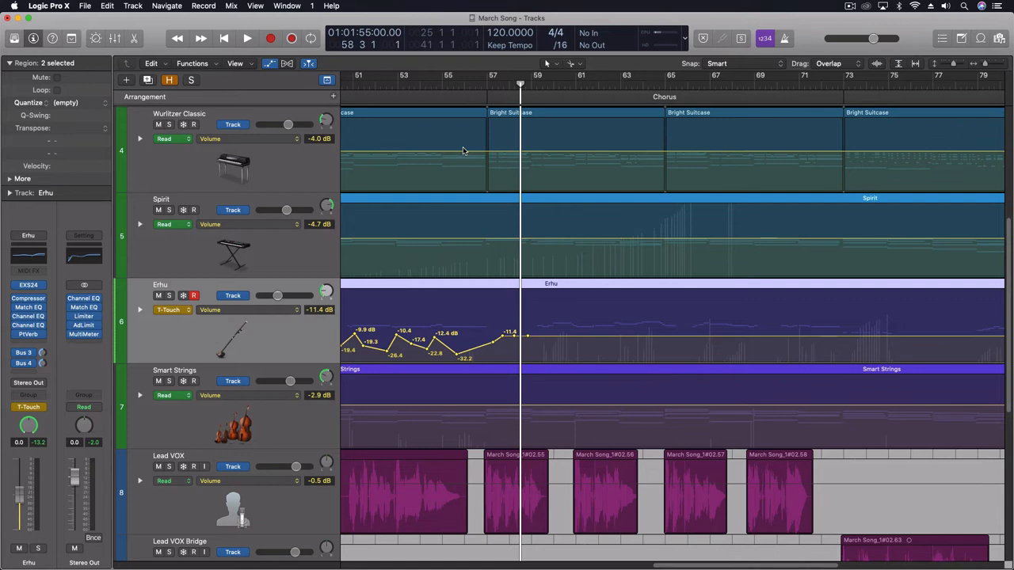
# Step: Play the chorus and ride the Erhu volume, writing Touch automation across bars 69–77
pyautogui.click(166, 310)
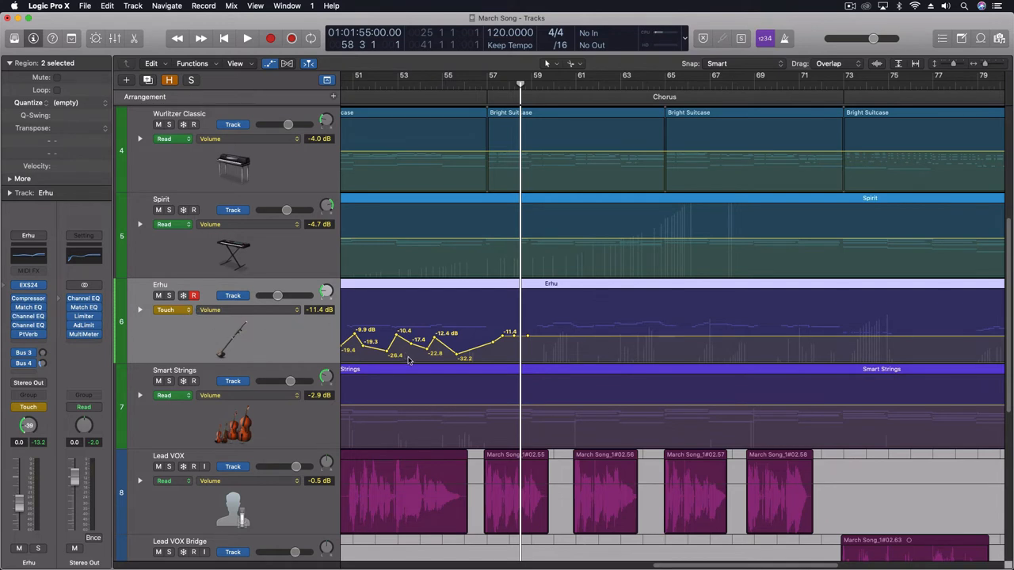
pyautogui.click(246, 38)
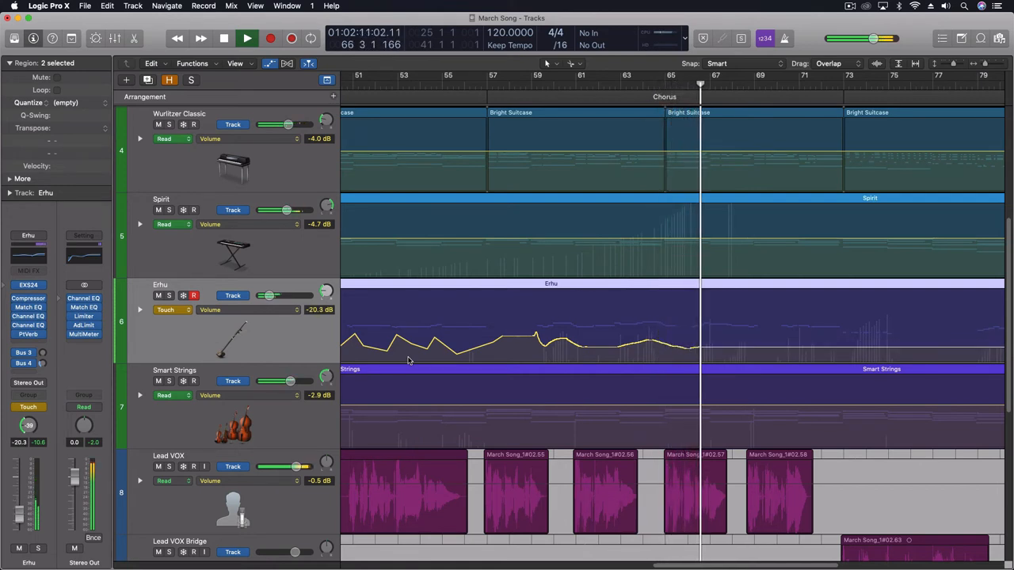
pyautogui.click(247, 38)
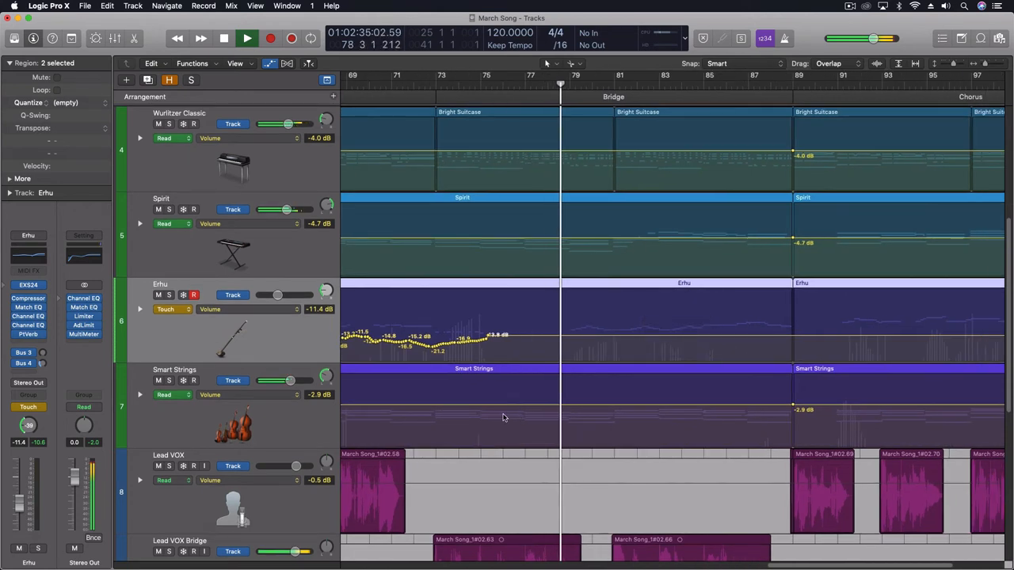
# Step: Pull the Erhu volume down near the bridge end, then back up for the chorus until bar 105
pyautogui.click(247, 38)
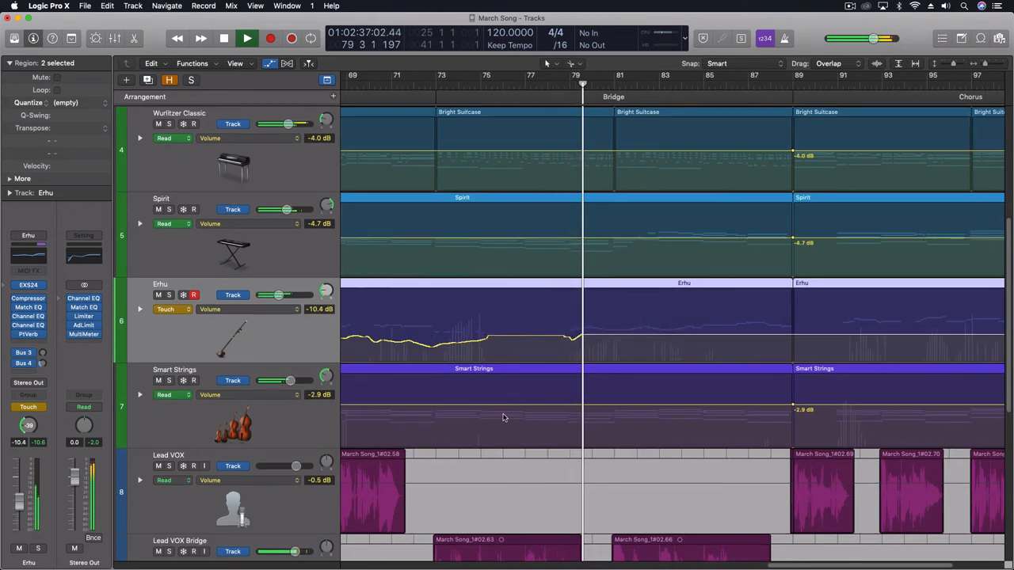
pyautogui.click(248, 38)
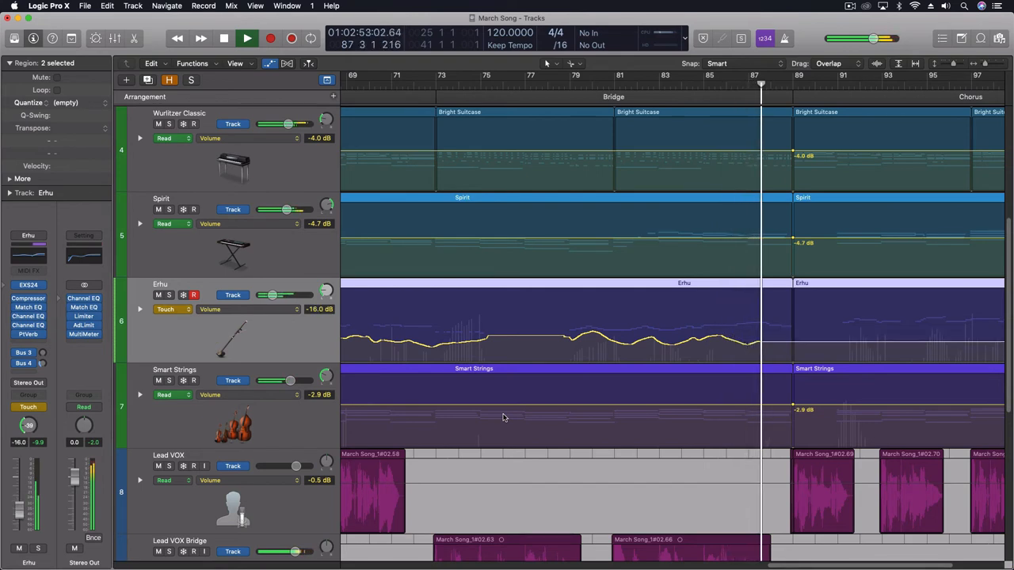
pyautogui.moveTo(281, 295); pyautogui.dragTo(270, 295)
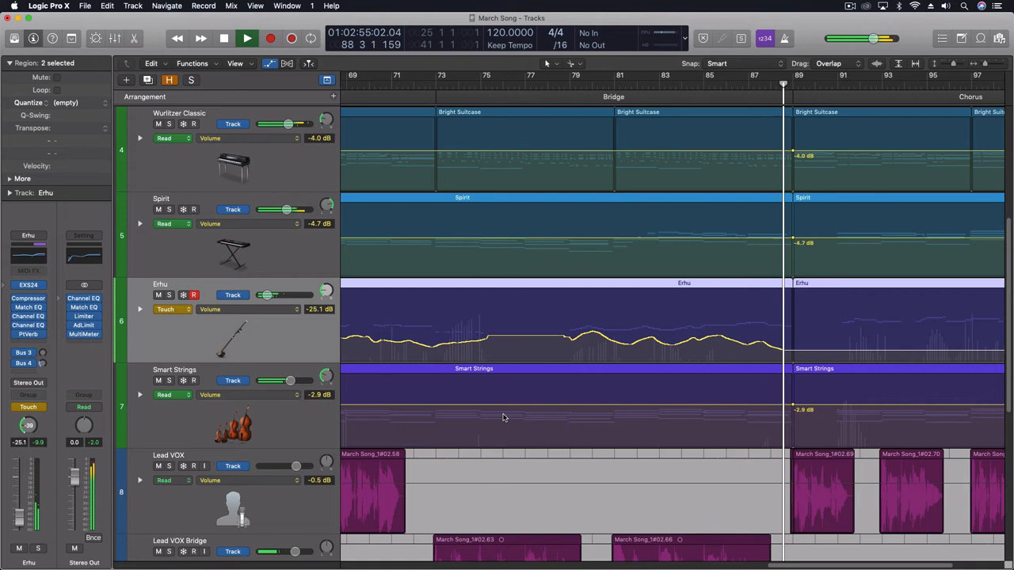
pyautogui.click(247, 38)
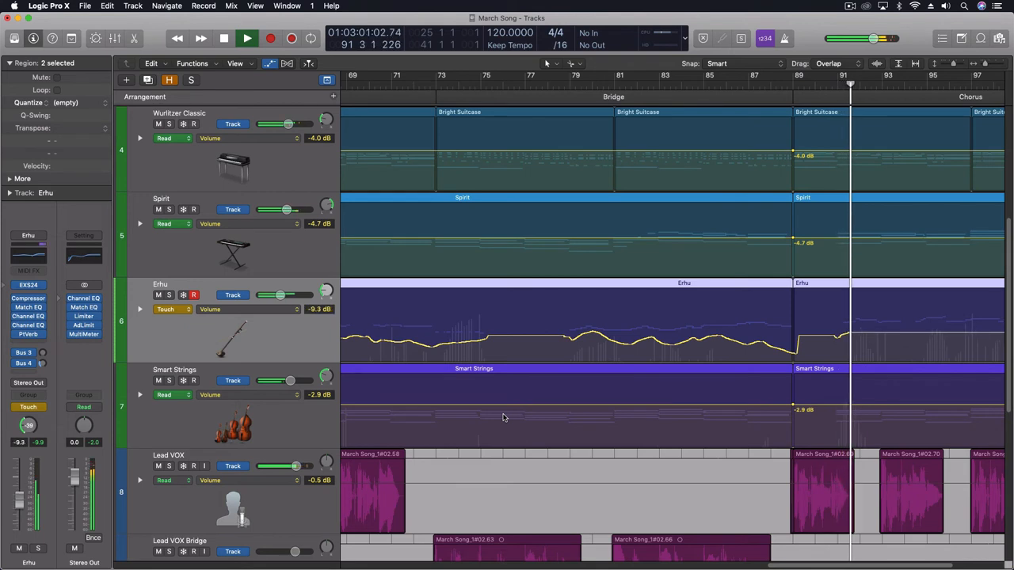
pyautogui.moveTo(280, 295); pyautogui.dragTo(270, 295)
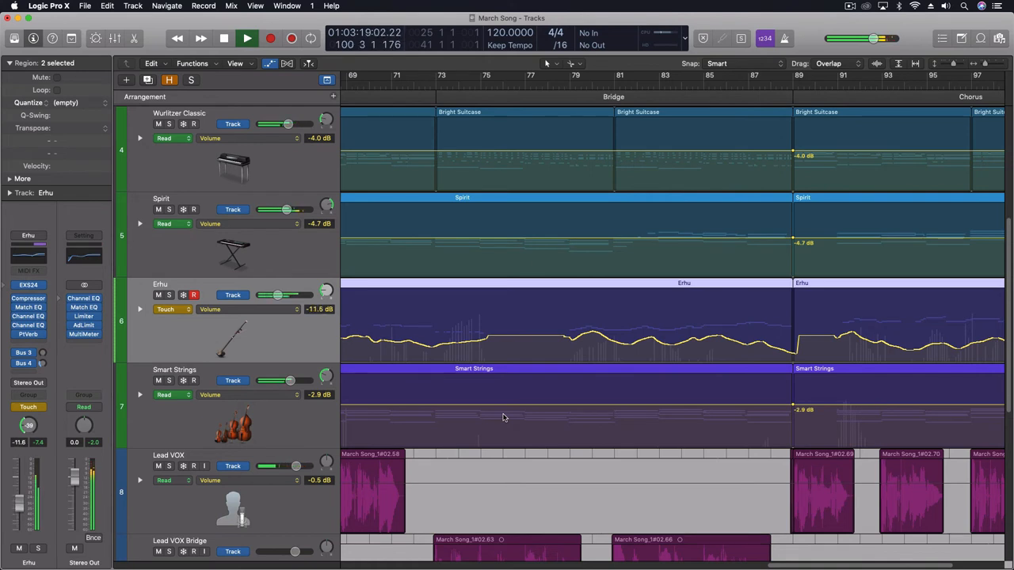
pyautogui.moveTo(278, 295); pyautogui.dragTo(269, 295)
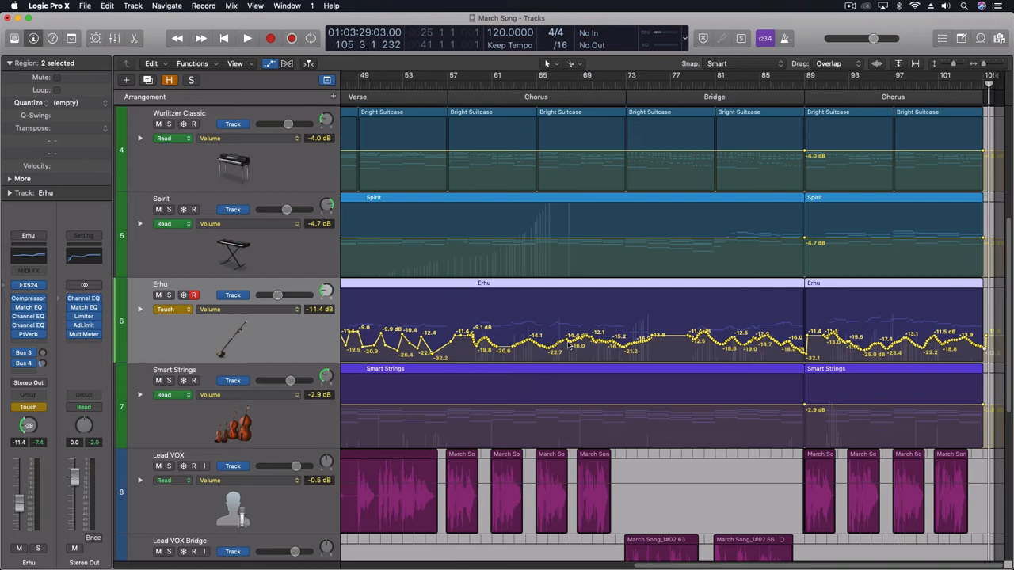
pyautogui.moveTo(432, 345)
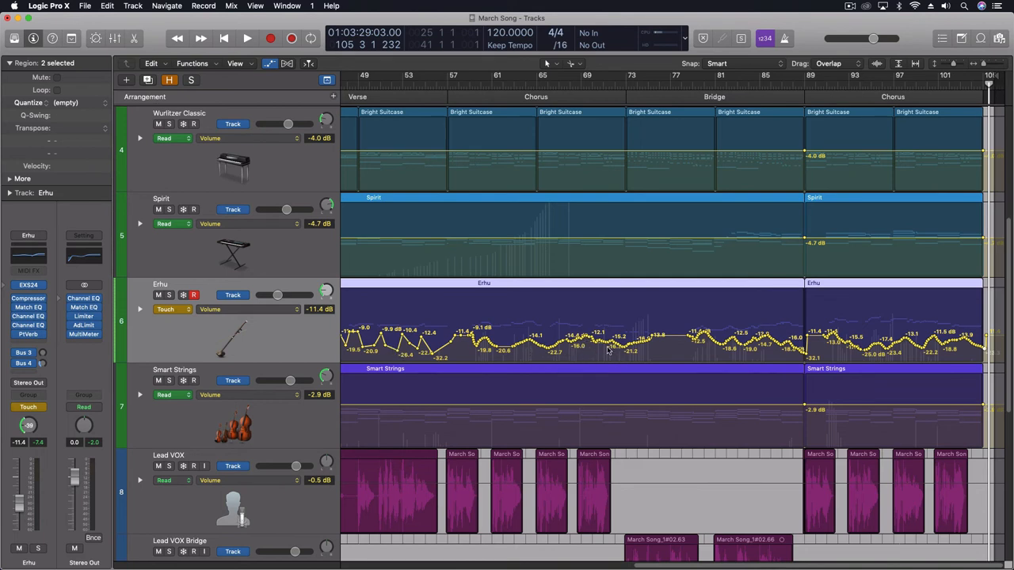
pyautogui.moveTo(656, 354)
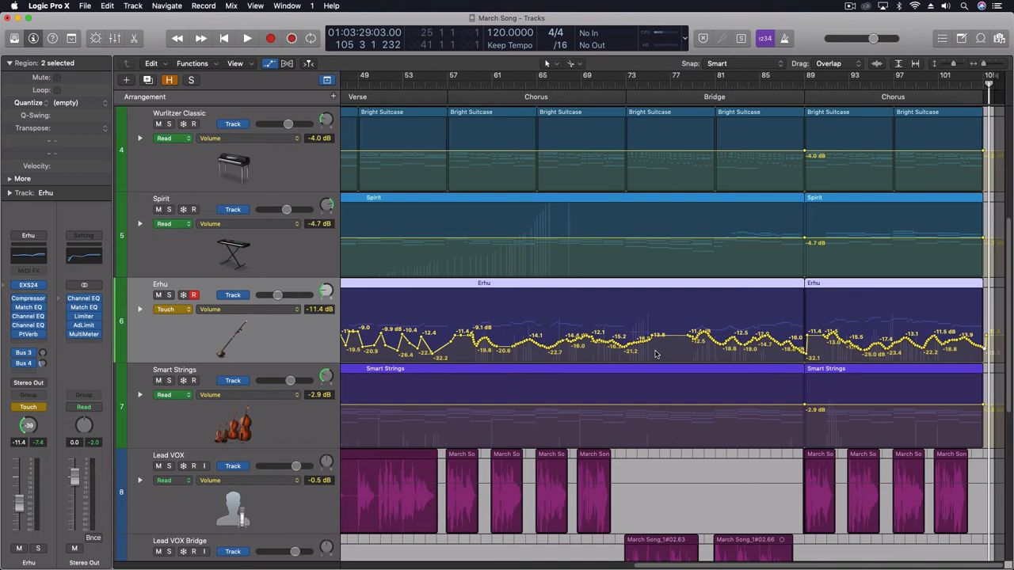
pyautogui.moveTo(759, 330)
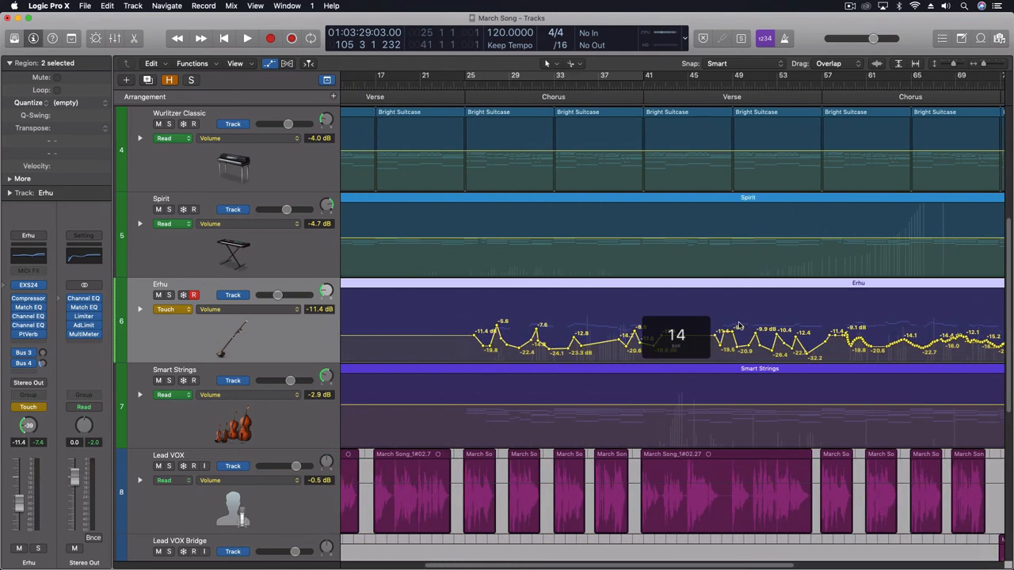
pyautogui.hscroll(3)
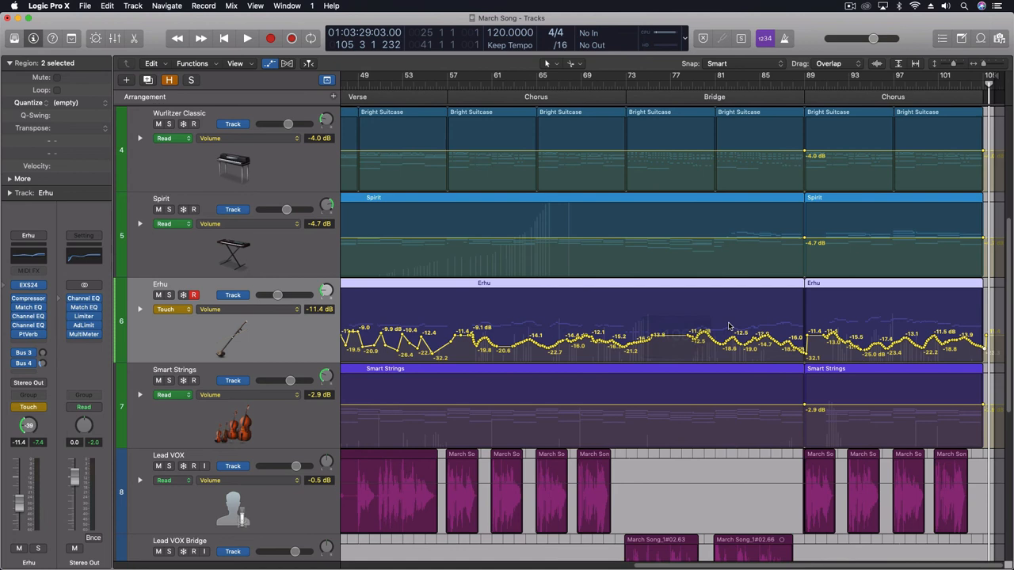
pyautogui.moveTo(555, 357)
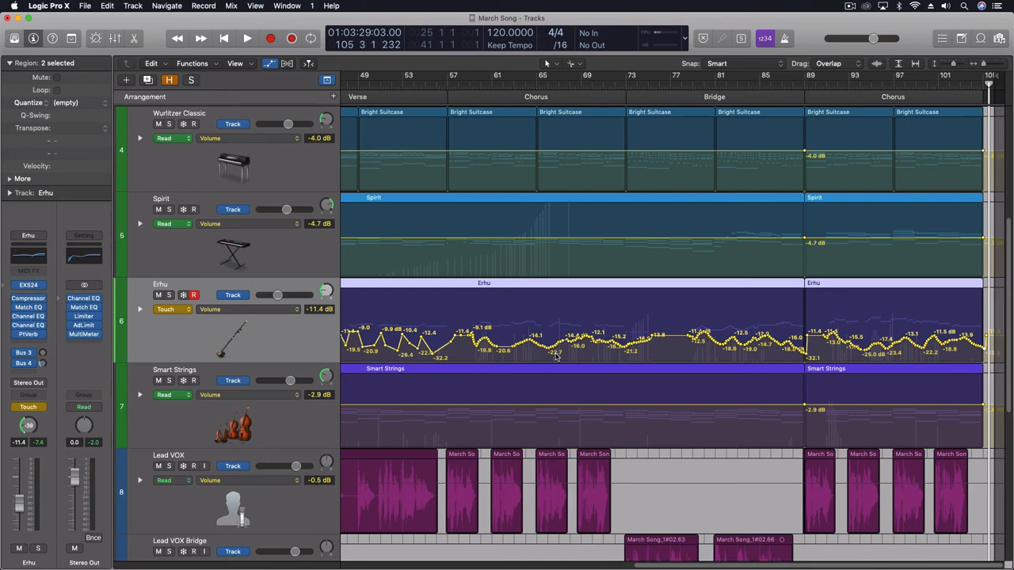
pyautogui.moveTo(877, 366)
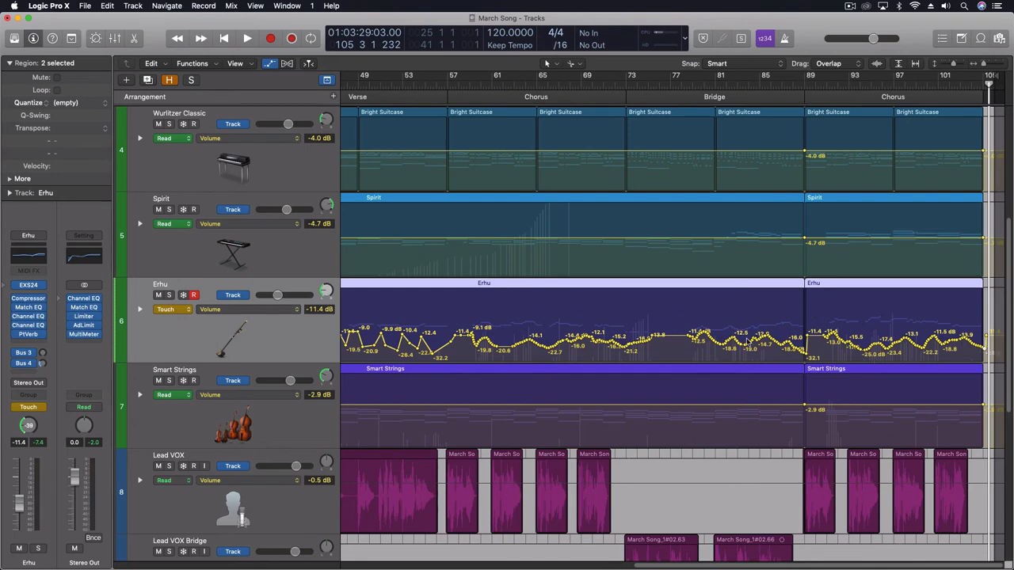
pyautogui.click(655, 85)
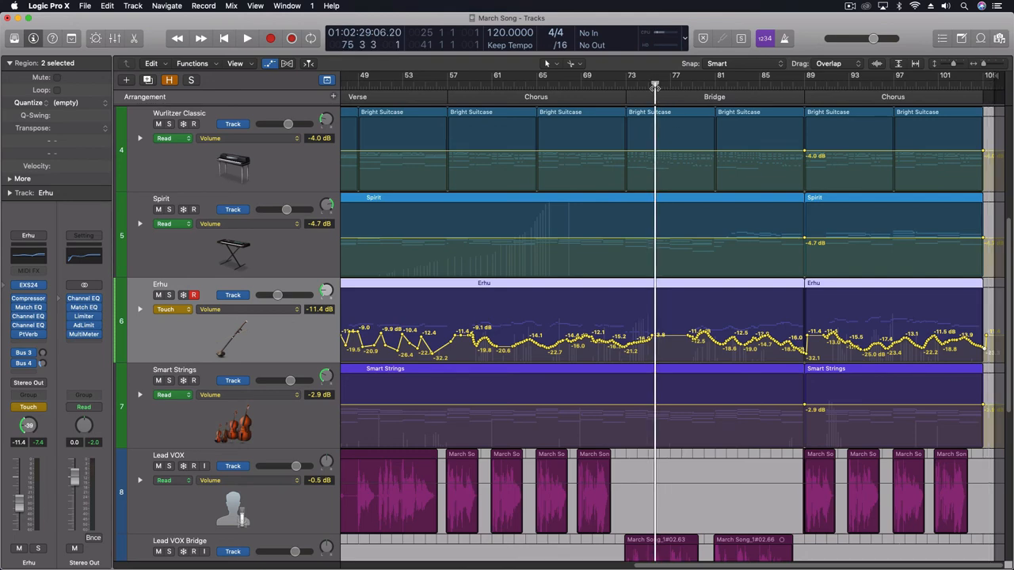
pyautogui.moveTo(719, 132)
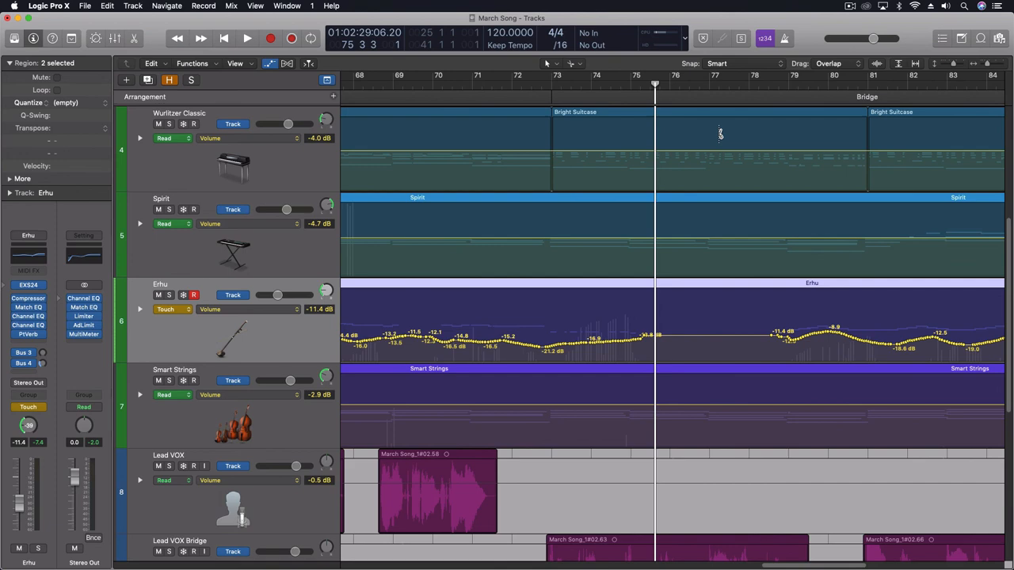
# Step: Overwrite the Erhu bridge volume automation from bar 75 to 81, ending at -18.6 dB
pyautogui.click(247, 38)
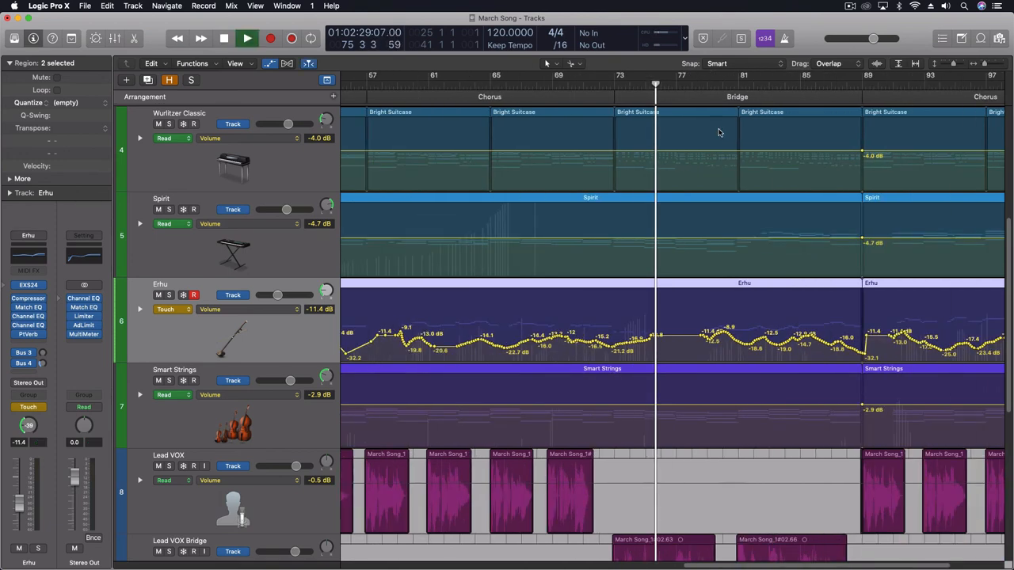
pyautogui.click(247, 38)
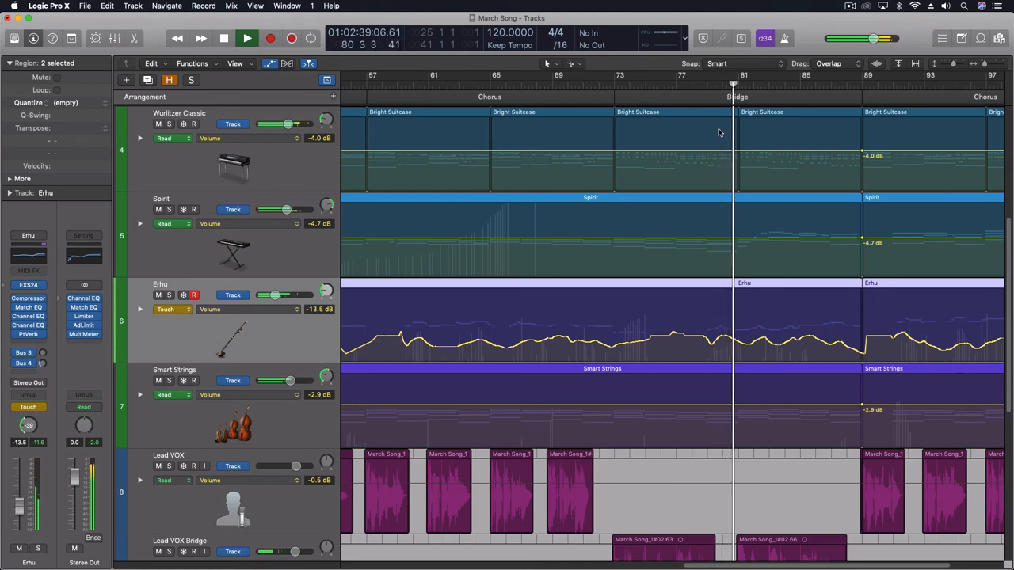
pyautogui.click(247, 38)
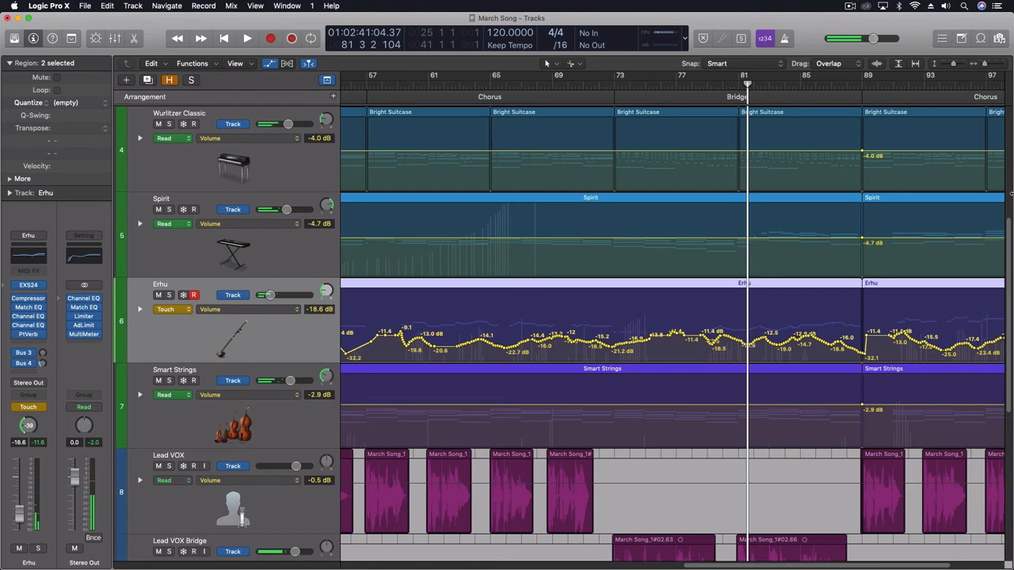
pyautogui.hscroll(3)
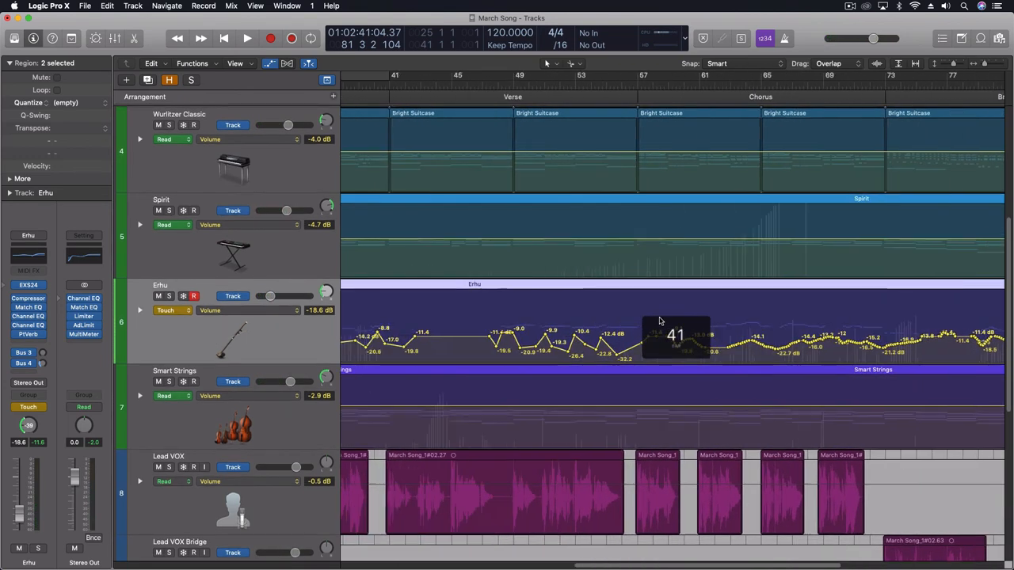
pyautogui.hscroll(-3)
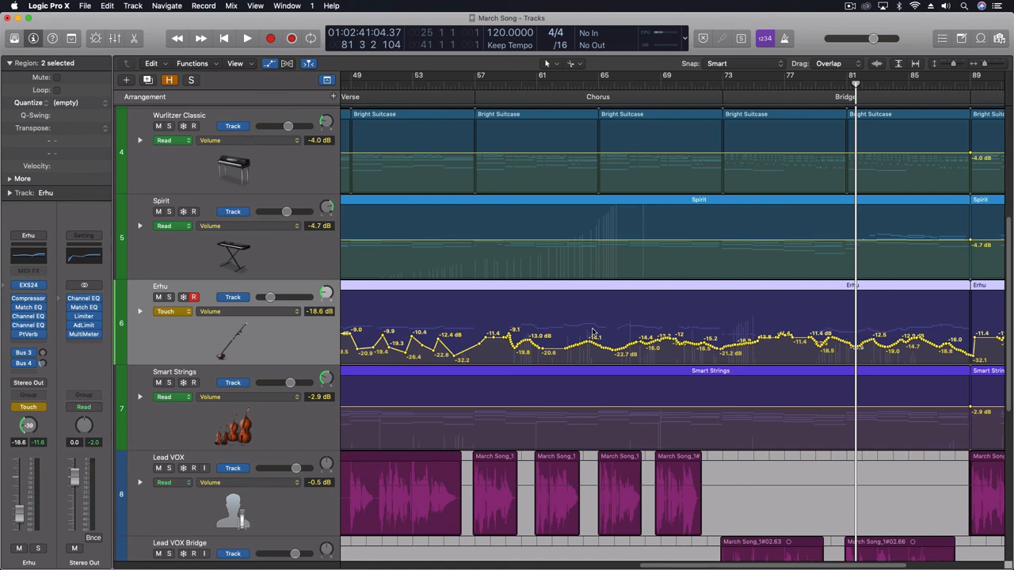
# Step: Set the Erhu track's automation mode back to Read
pyautogui.click(164, 311)
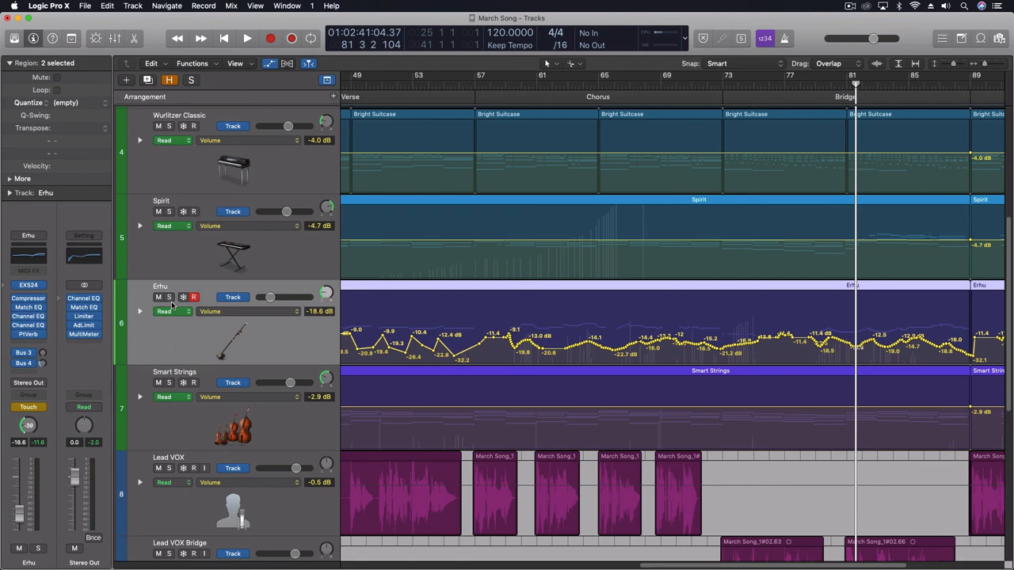